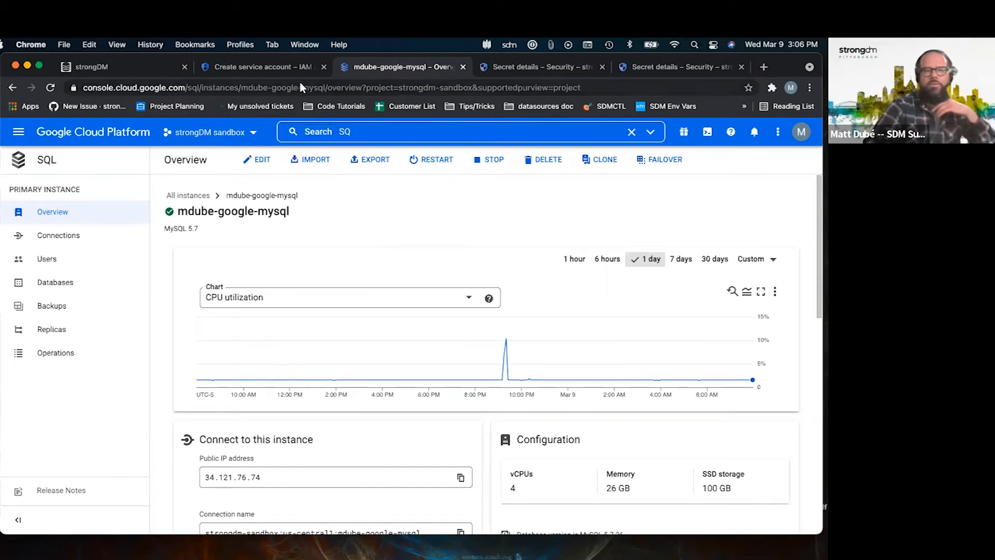
{"action": "mouse_move", "coordinate": [260, 67]}
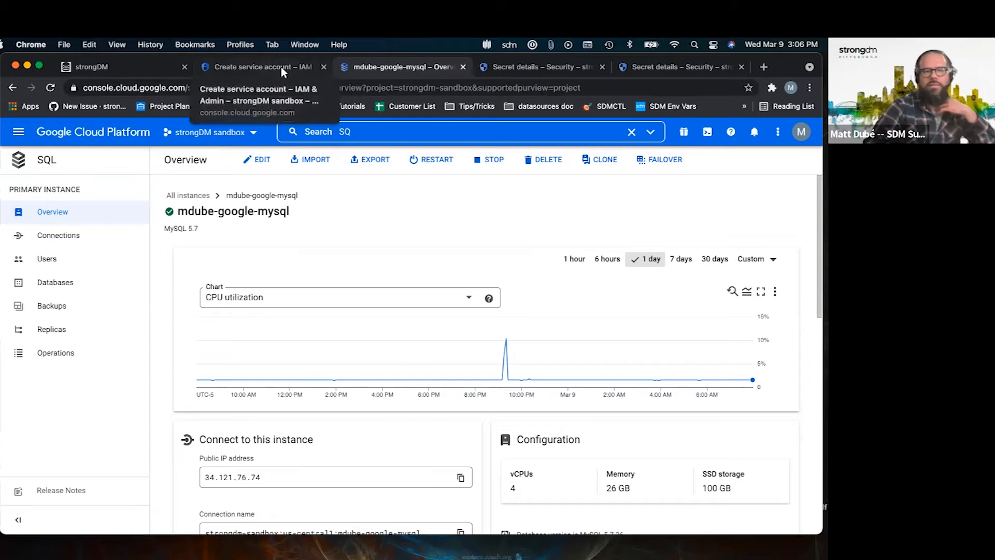
Create a service account named gcp_secrets_gw and continue to the project access step.
{"action": "left_click", "coordinate": [261, 67]}
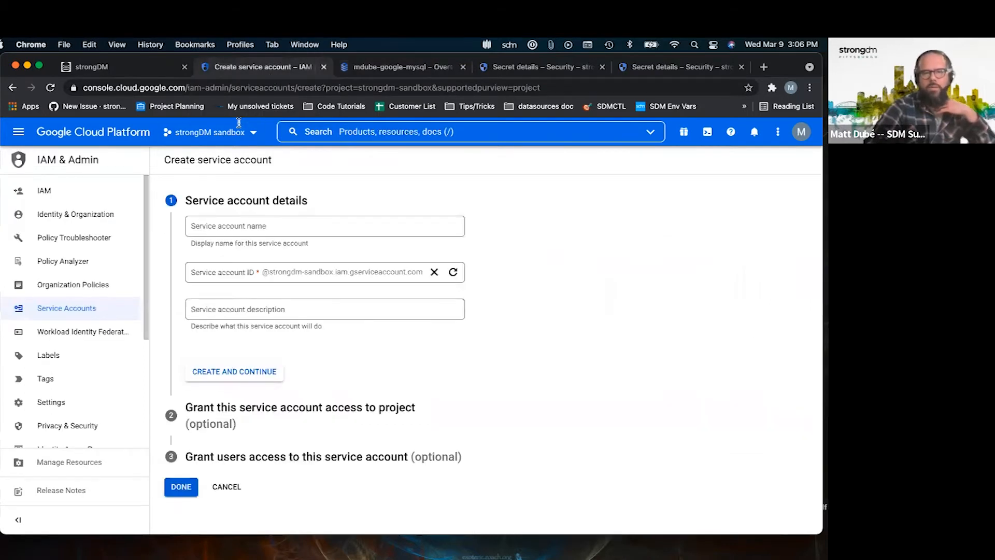
{"action": "type", "text": "gcp_secrets"}
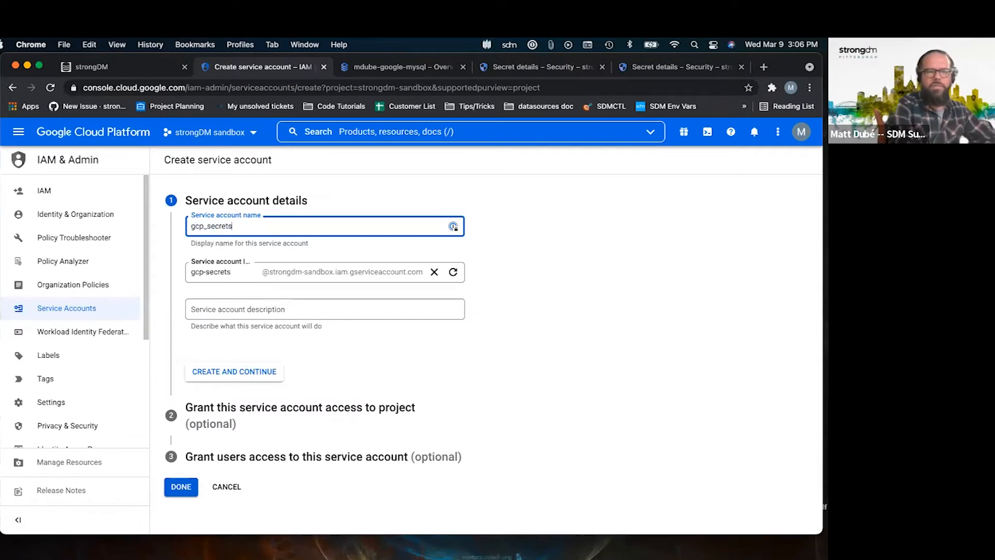
{"action": "type", "text": "_"}
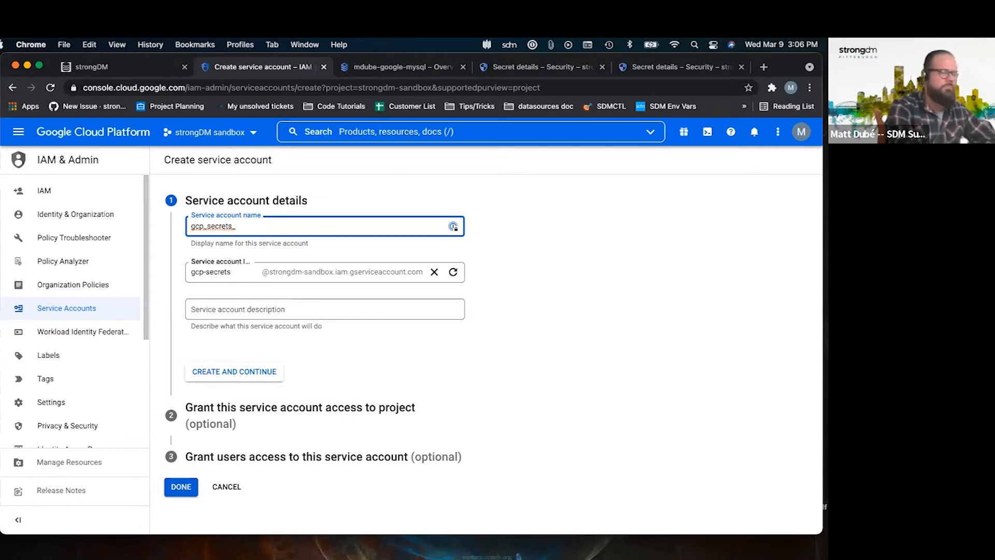
{"action": "type", "text": "_gw"}
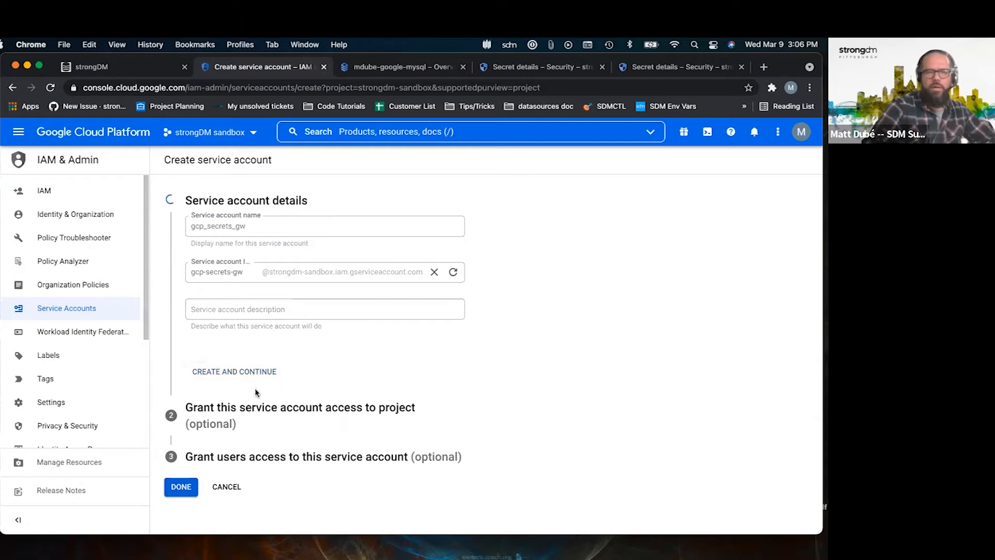
{"action": "left_click", "coordinate": [234, 371]}
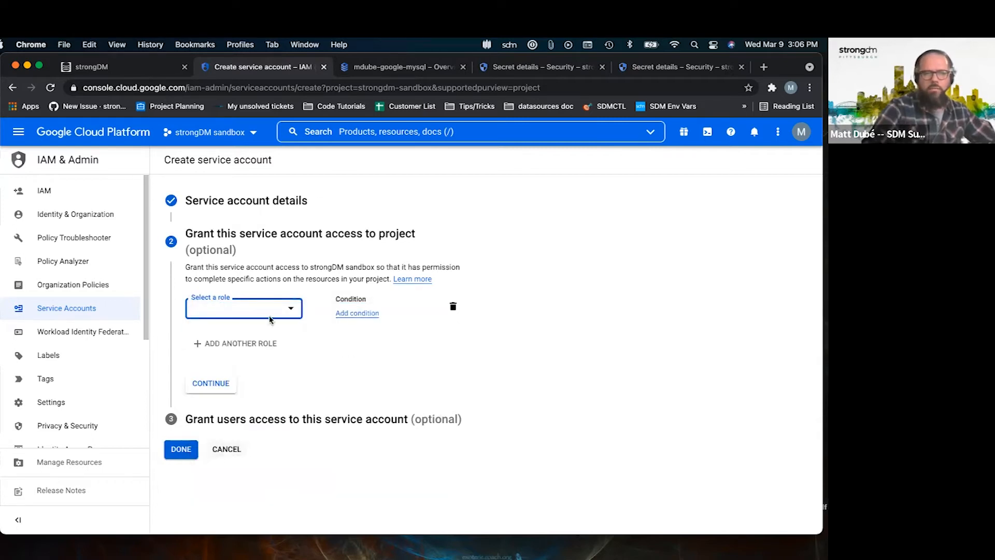
Grant gcp_secrets_gw the Secret Manager Secret Accessor role and continue.
{"action": "left_click", "coordinate": [244, 308]}
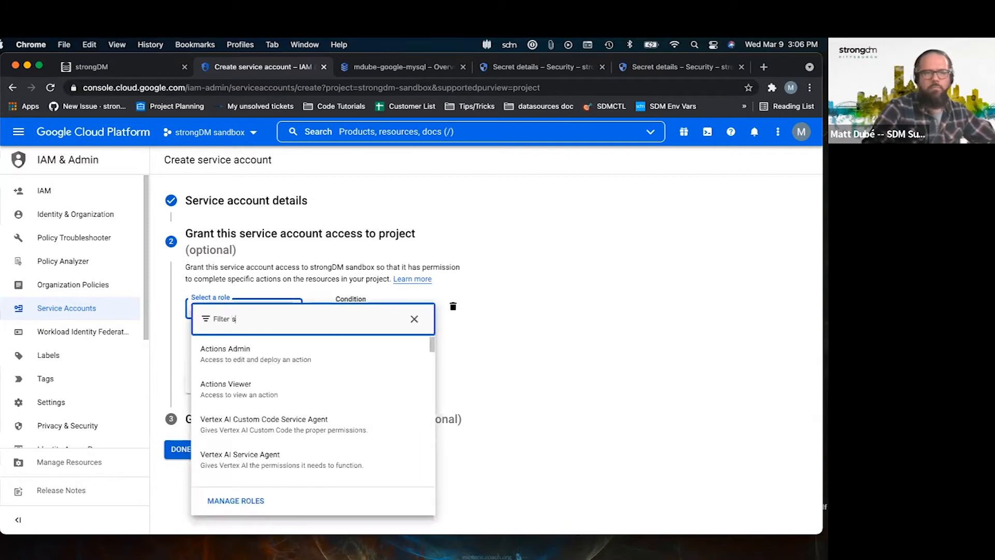
{"action": "type", "text": "ecret"}
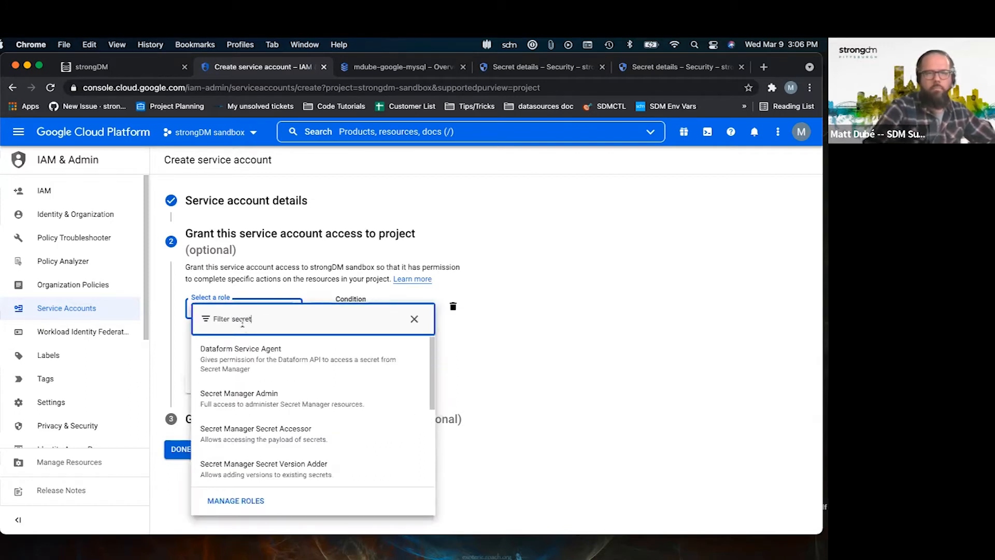
{"action": "left_click", "coordinate": [256, 433]}
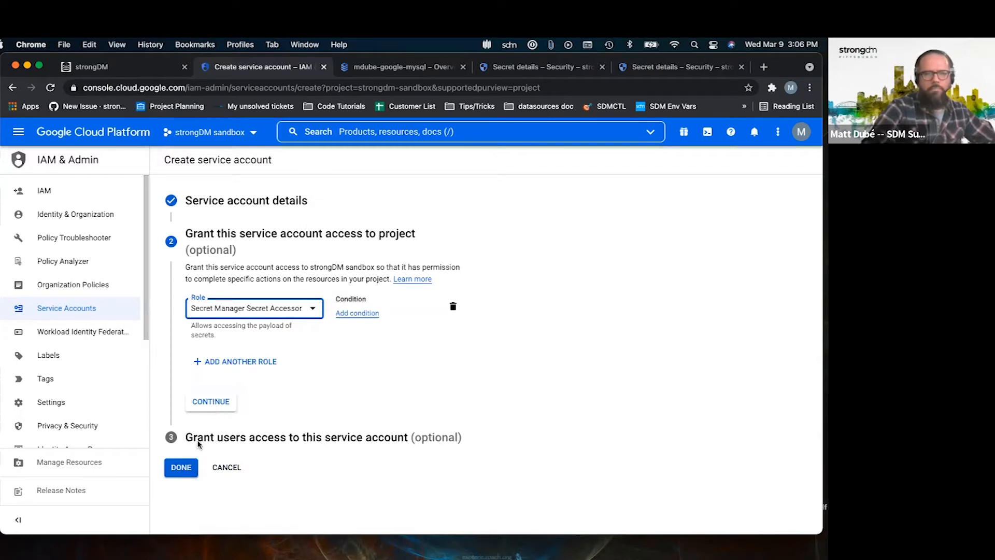
{"action": "left_click", "coordinate": [180, 467]}
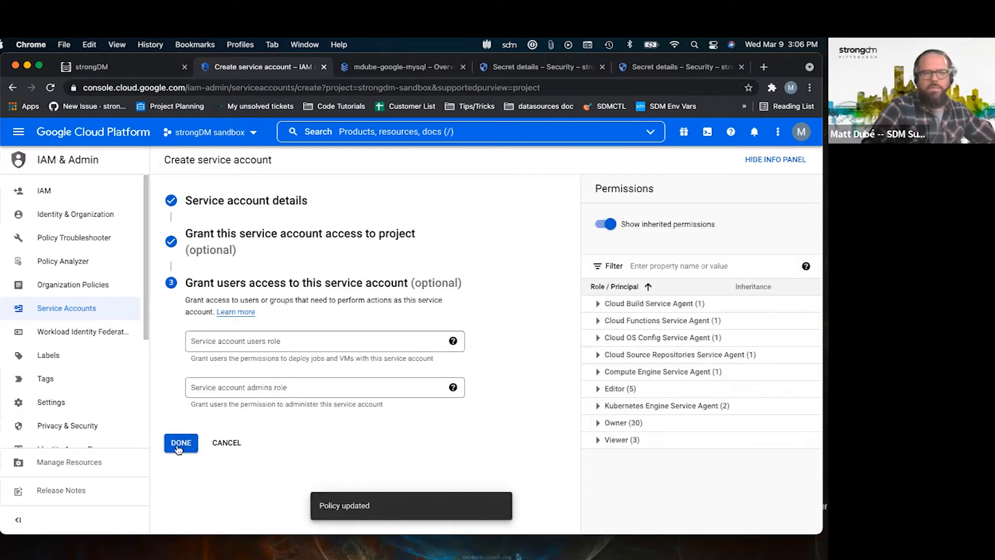
Finish the account, filter by gcp_, and open gcp_secrets_gw's Keys tab Add Key options.
{"action": "left_click", "coordinate": [181, 442]}
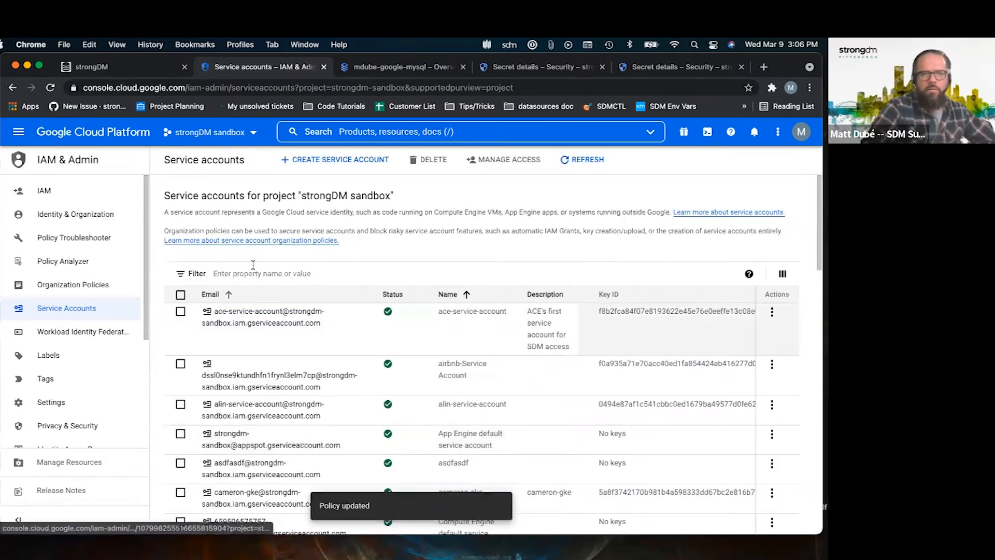
{"action": "type", "text": "gcp_"}
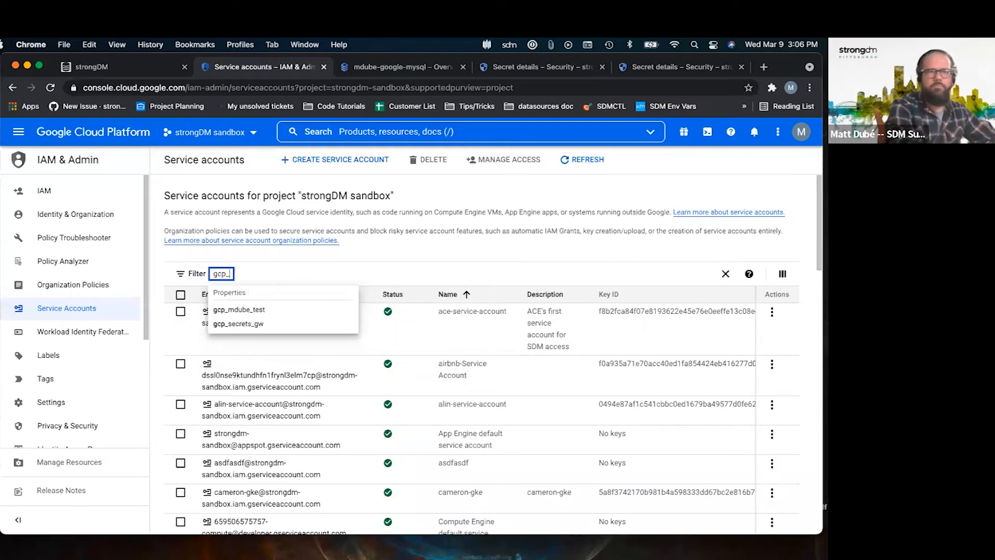
{"action": "left_click", "coordinate": [238, 323]}
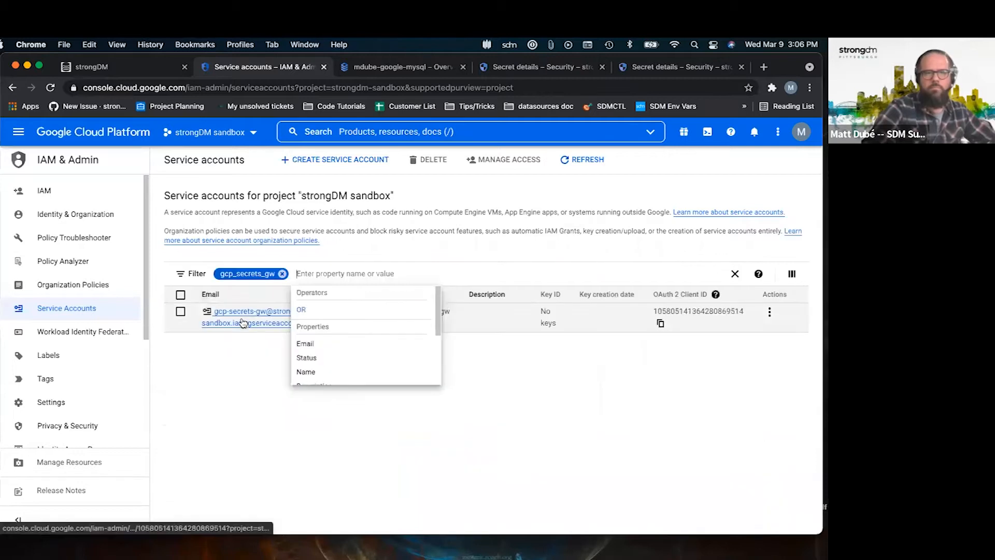
{"action": "left_click", "coordinate": [251, 311]}
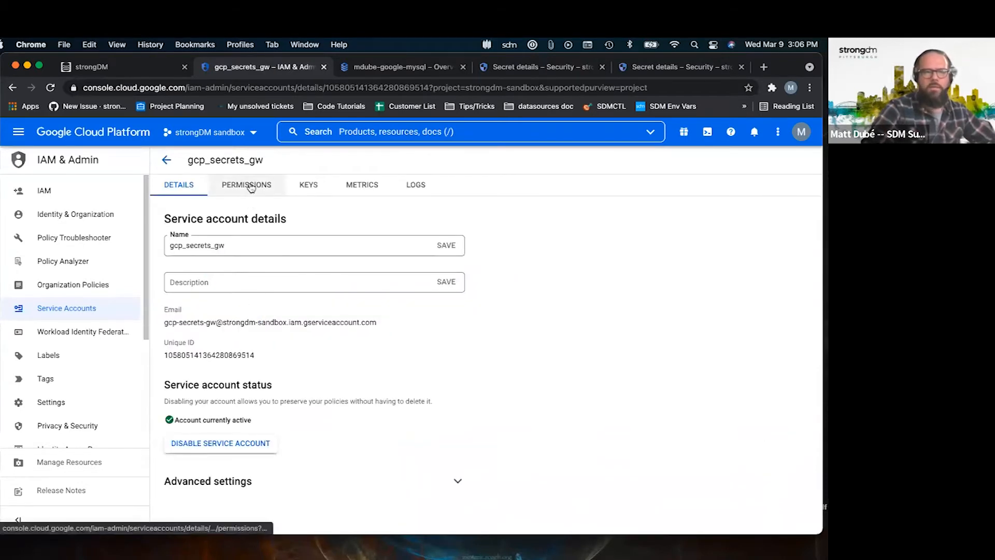
{"action": "left_click", "coordinate": [309, 184]}
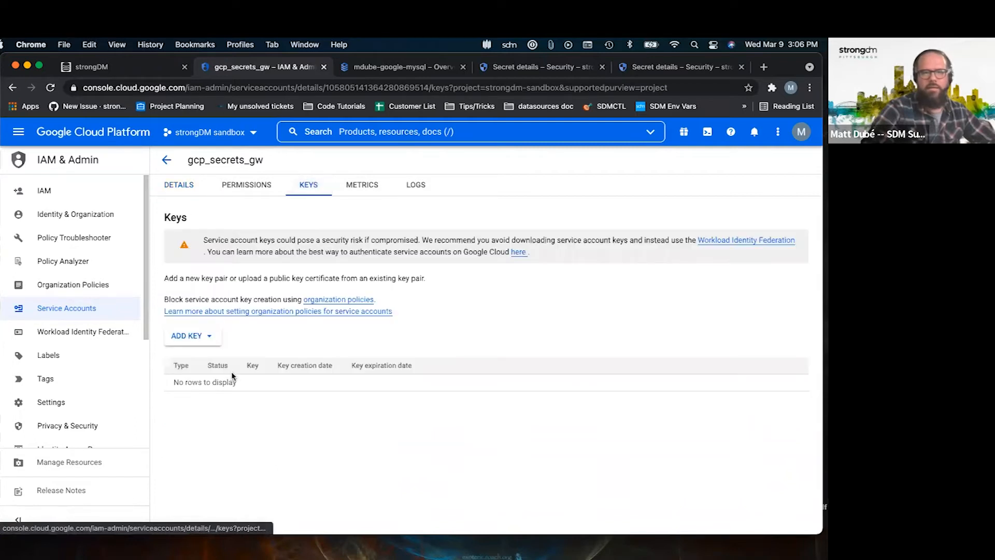
{"action": "left_click", "coordinate": [187, 336]}
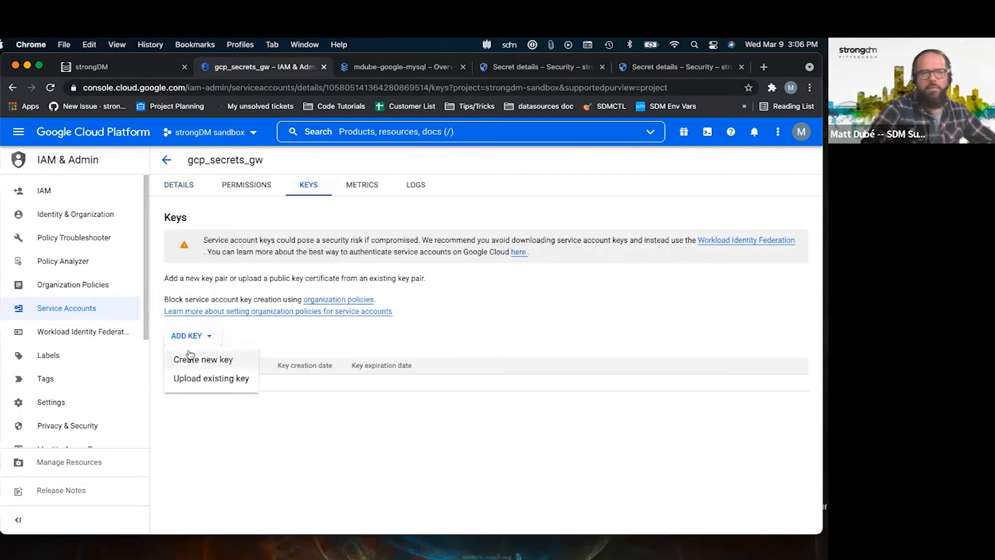
Create a JSON private key for gcp_secrets_gw and save it to Downloads.
{"action": "left_click", "coordinate": [204, 359]}
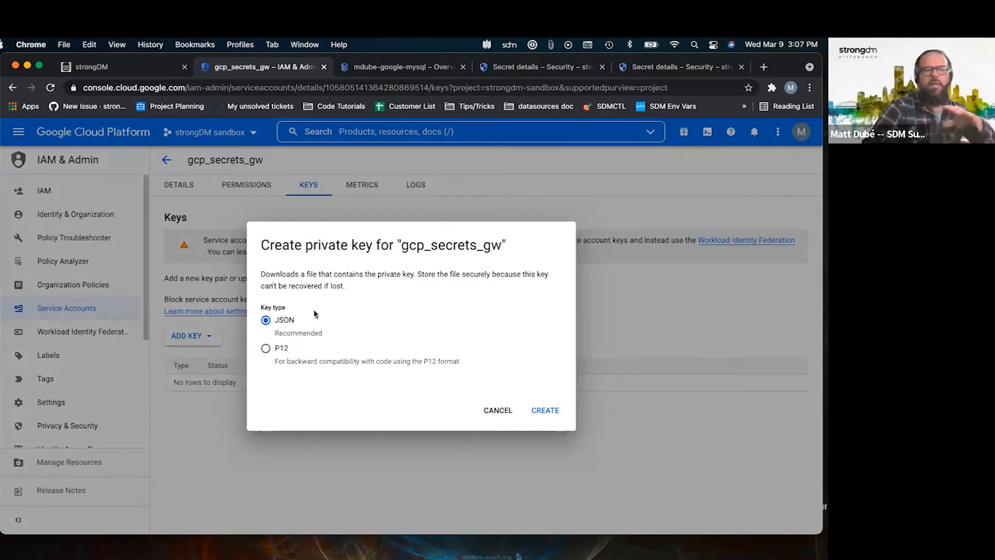
{"action": "mouse_move", "coordinate": [288, 331]}
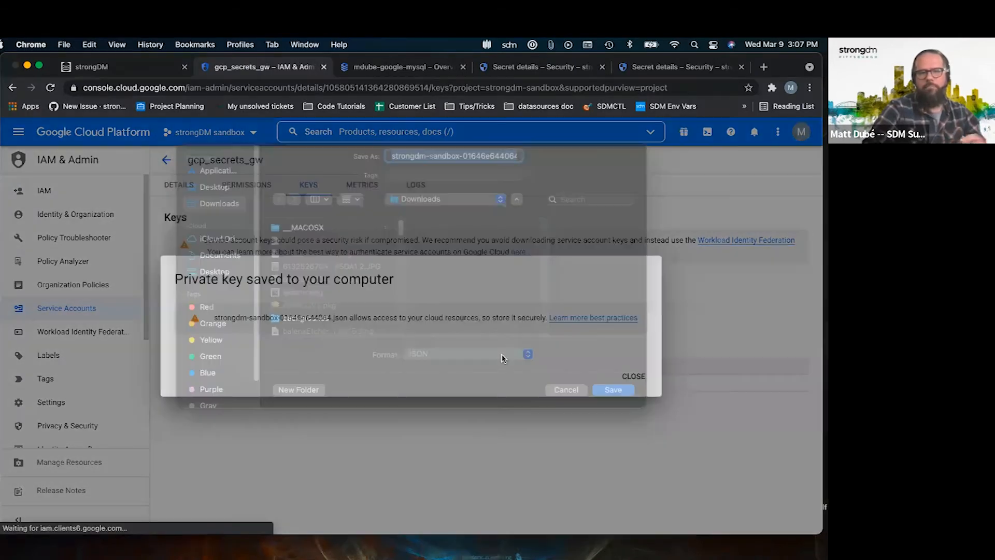
{"action": "left_click", "coordinate": [612, 389]}
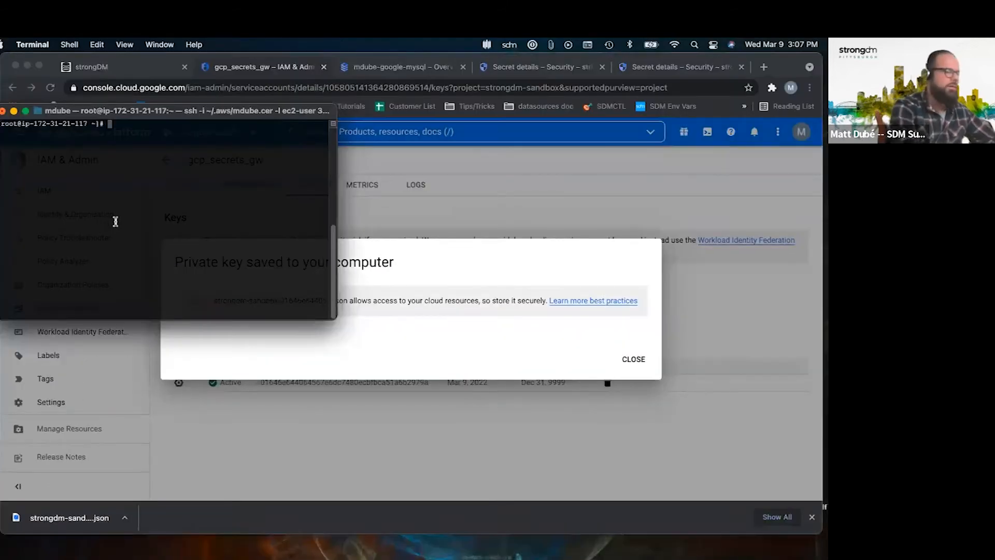
List /home/ec2-user/cred.json and /etc/sysconfig/sdm-proxy on the remote host, then begin a cat command.
{"action": "type", "text": "ls /etc/"}
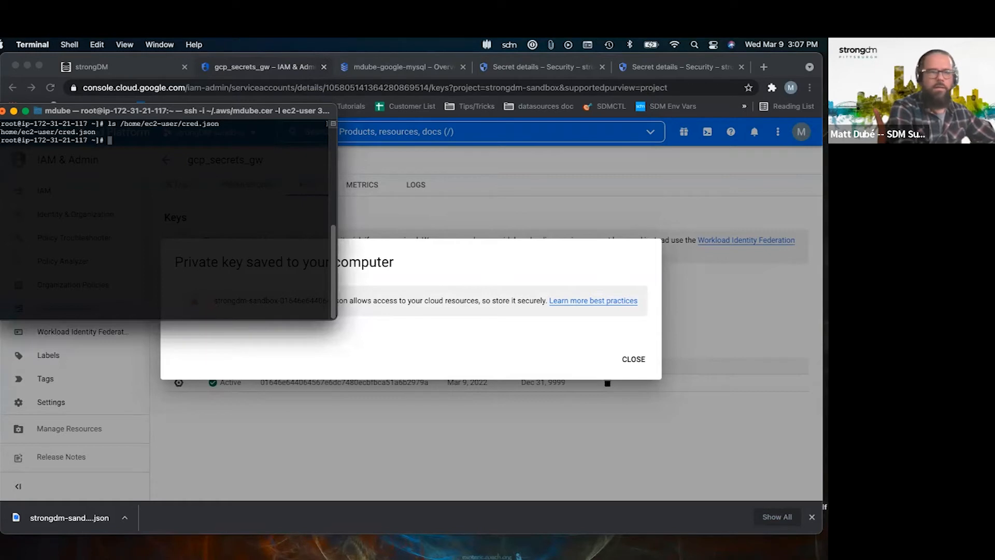
{"action": "type", "text": "clear"}
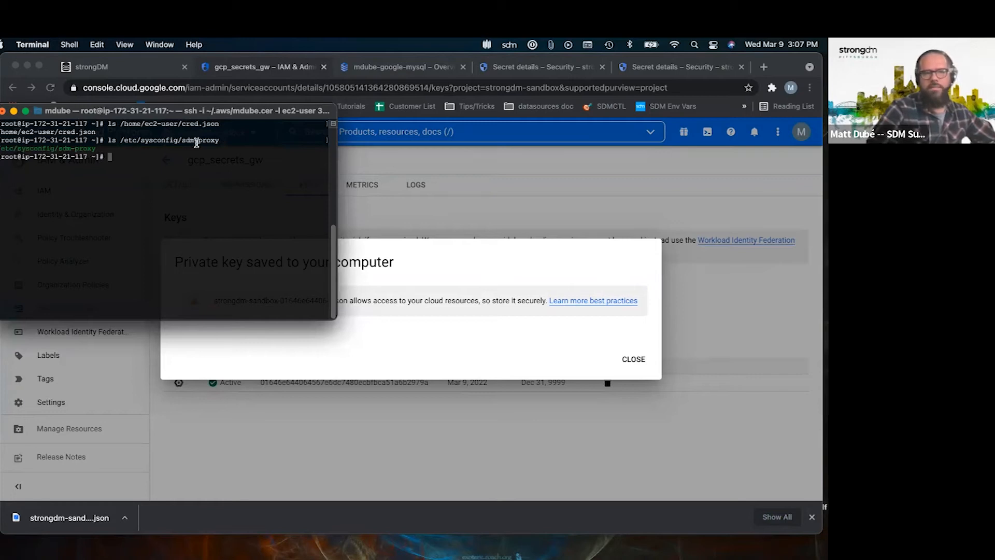
{"action": "type", "text": "cat"}
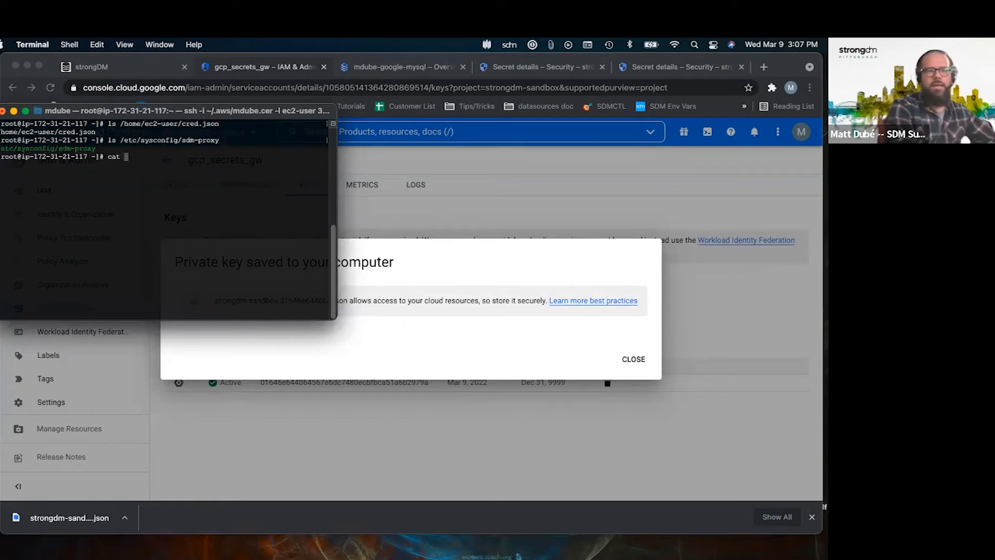
{"action": "type", "text": "sd"}
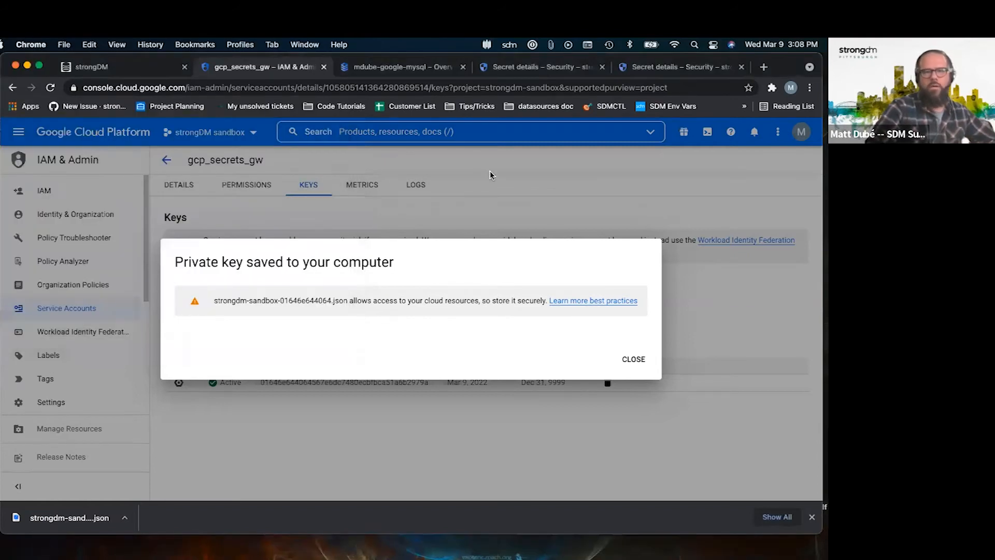
Dismiss the key-saved notice and open the project picker showing strongdm-sandbox's ID.
{"action": "left_click", "coordinate": [633, 358]}
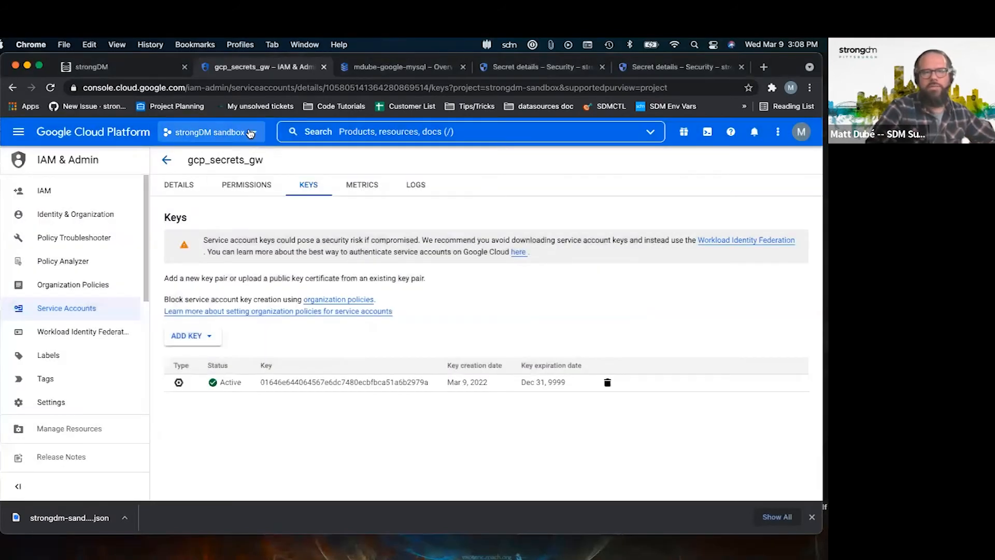
{"action": "left_click", "coordinate": [212, 132]}
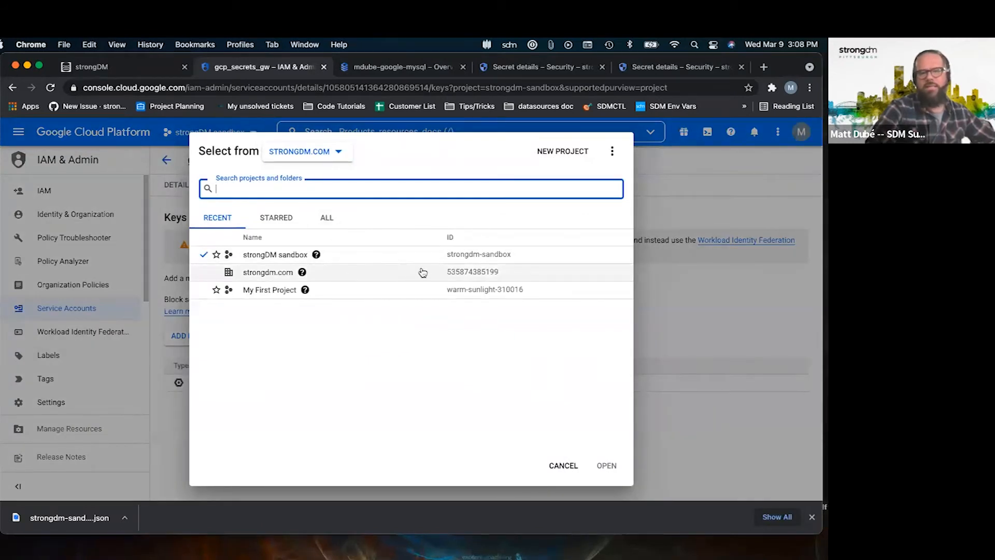
{"action": "mouse_move", "coordinate": [498, 261]}
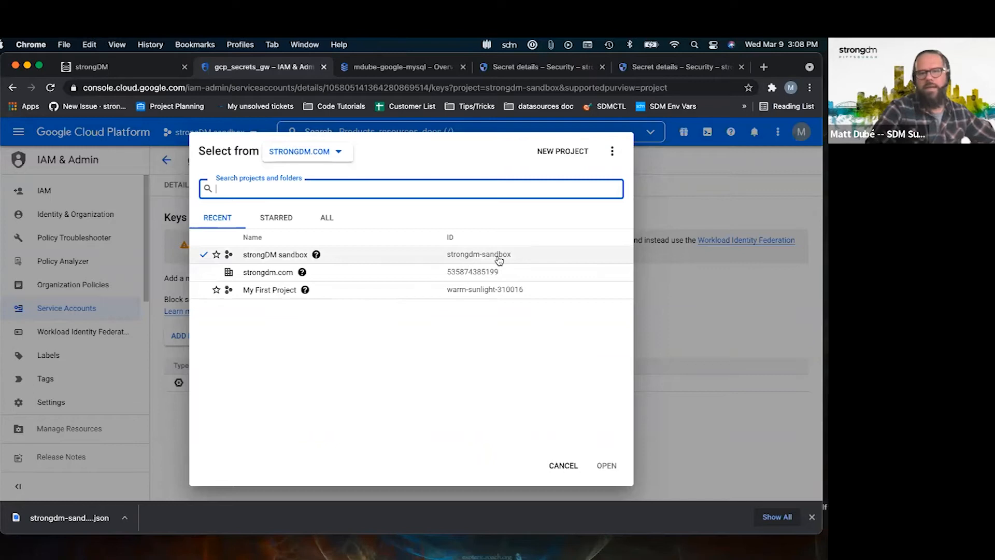
{"action": "mouse_move", "coordinate": [505, 260]}
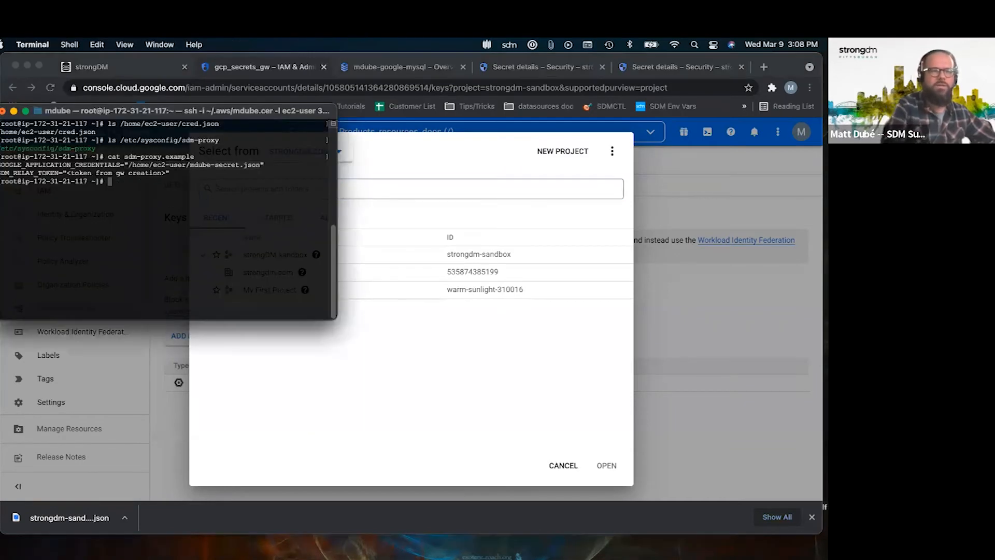
Begin typing a systemctl command at the gateway host's root SSH prompt.
{"action": "type", "text": "serv"}
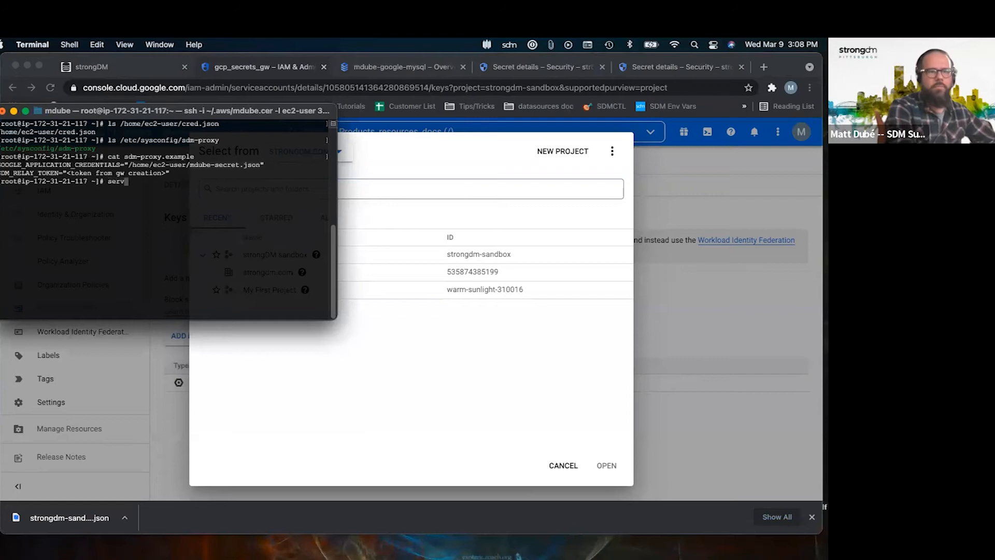
{"action": "type", "text": "sys"}
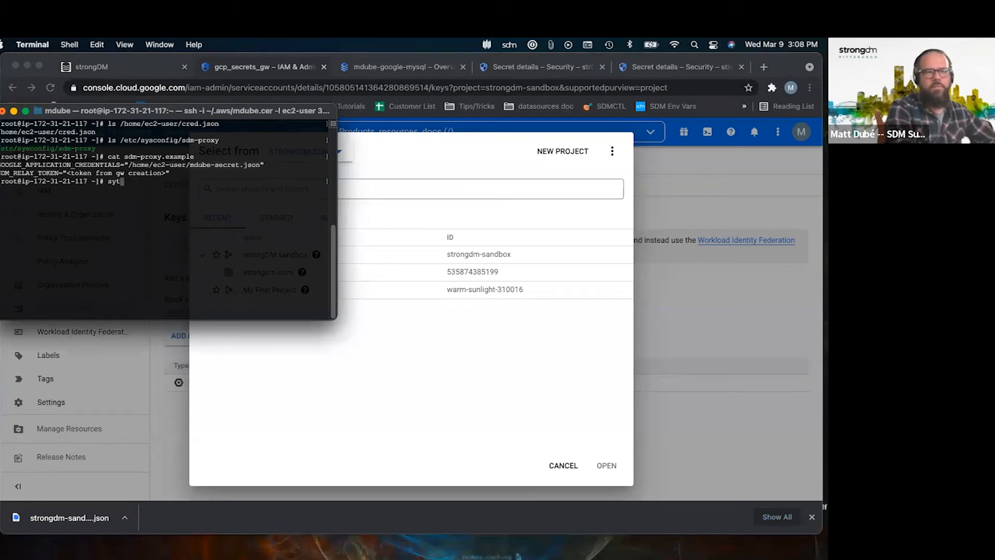
{"action": "type", "text": "systemctl"}
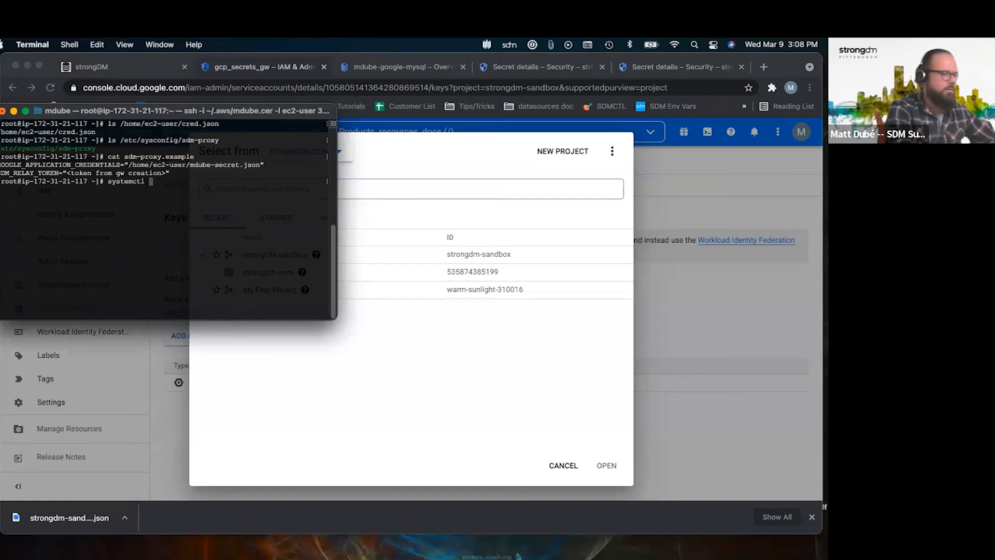
{"action": "type", "text": "re"}
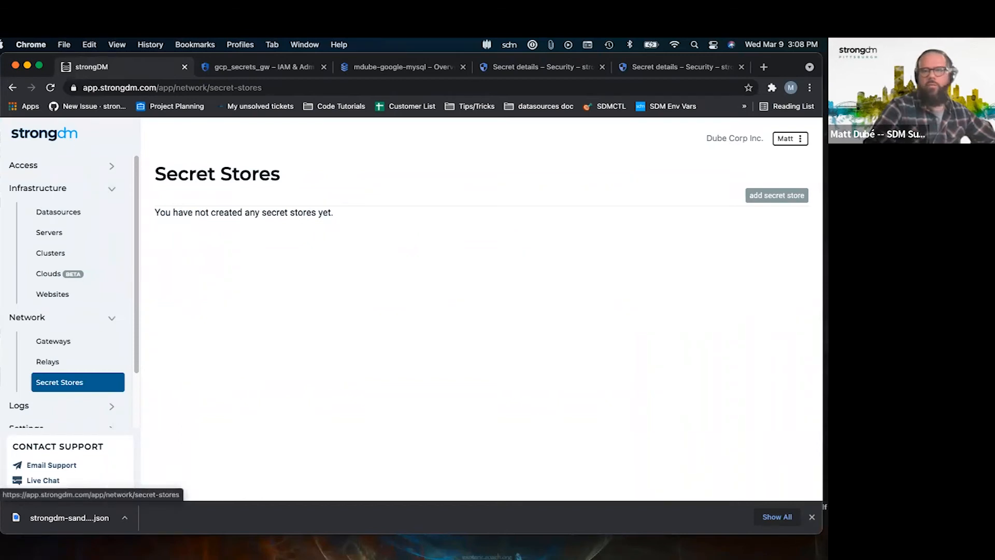
{"action": "mouse_move", "coordinate": [269, 319]}
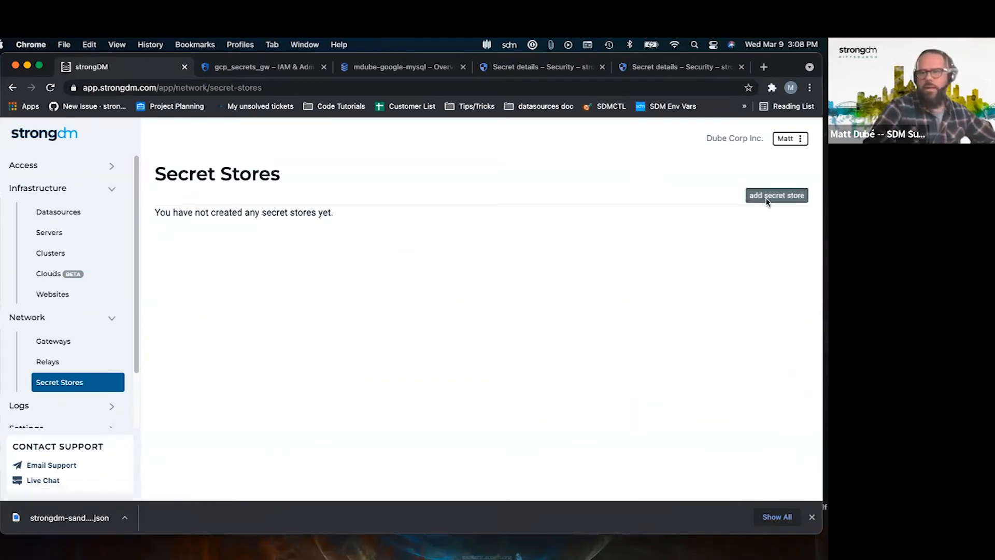
Add gcp_secret_store as a GCP Secret Manager store with project ID strongdm-sandbox.
{"action": "type", "text": "gcp_secret_store"}
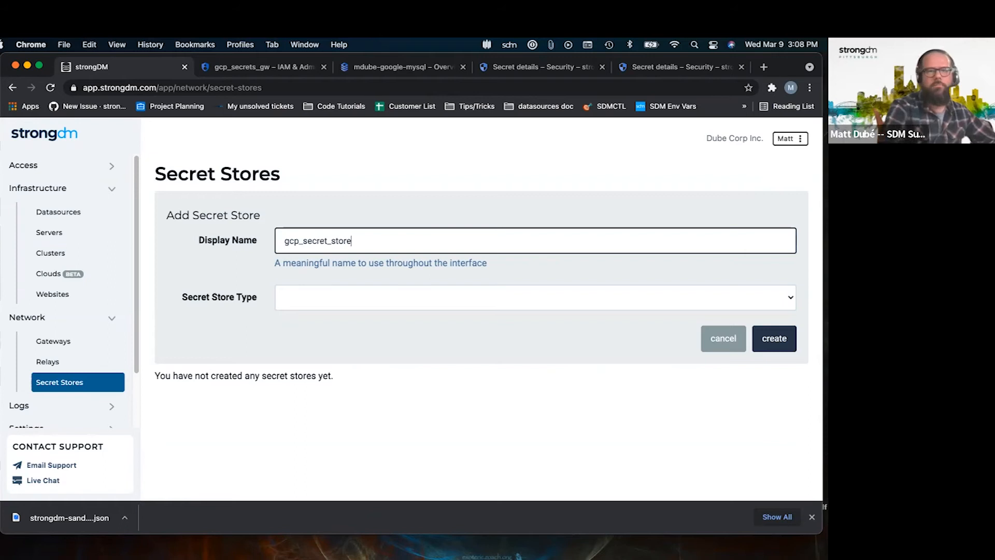
{"action": "left_click", "coordinate": [535, 297]}
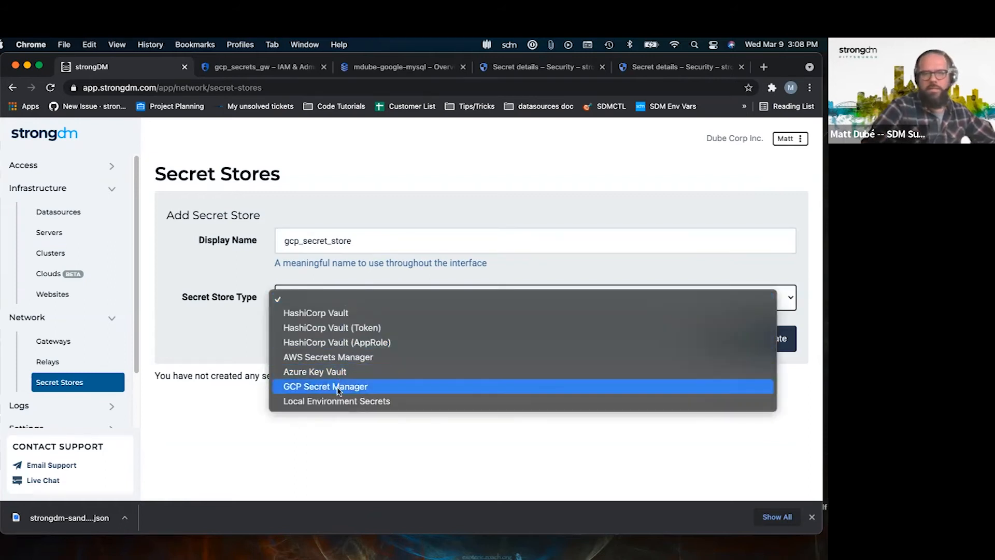
{"action": "left_click", "coordinate": [325, 385]}
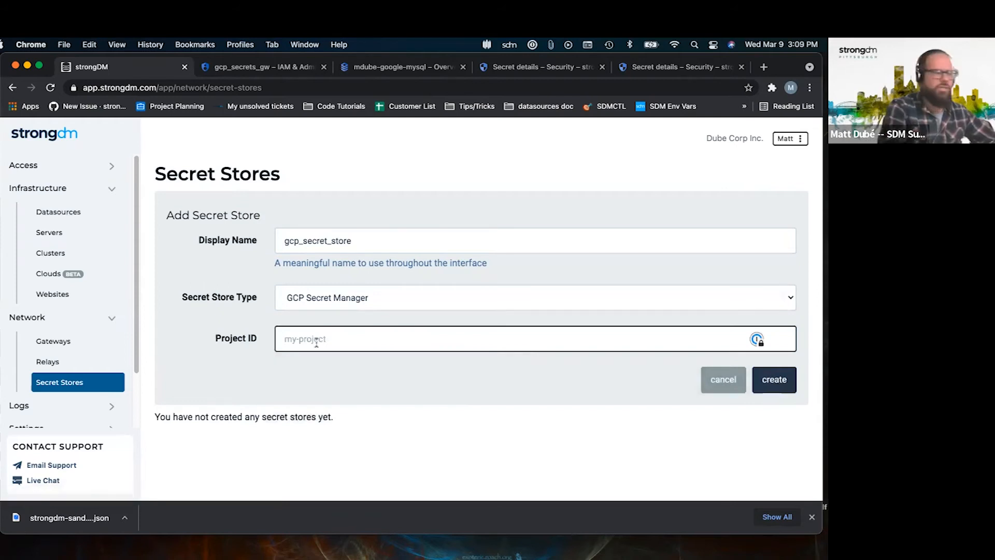
{"action": "type", "text": "strong"}
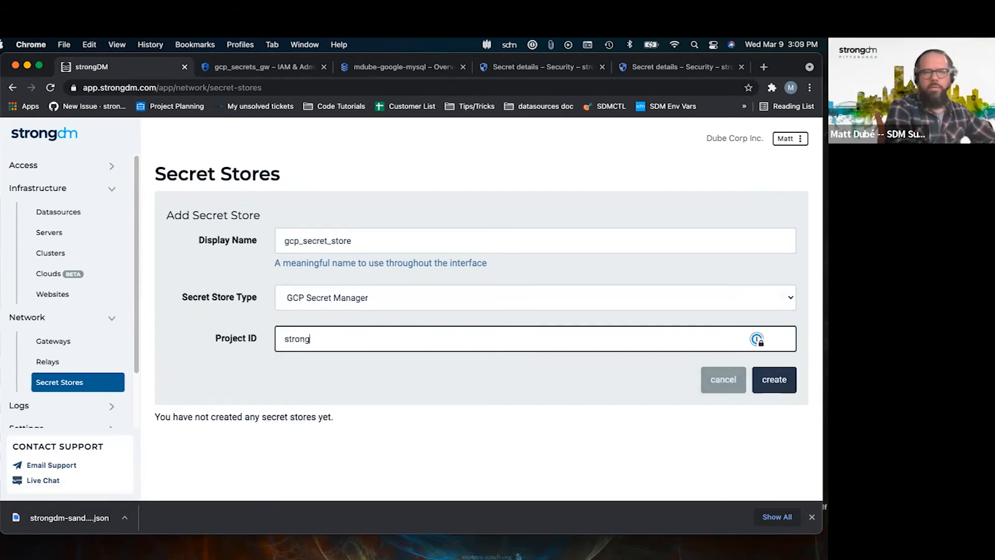
{"action": "type", "text": "dm"}
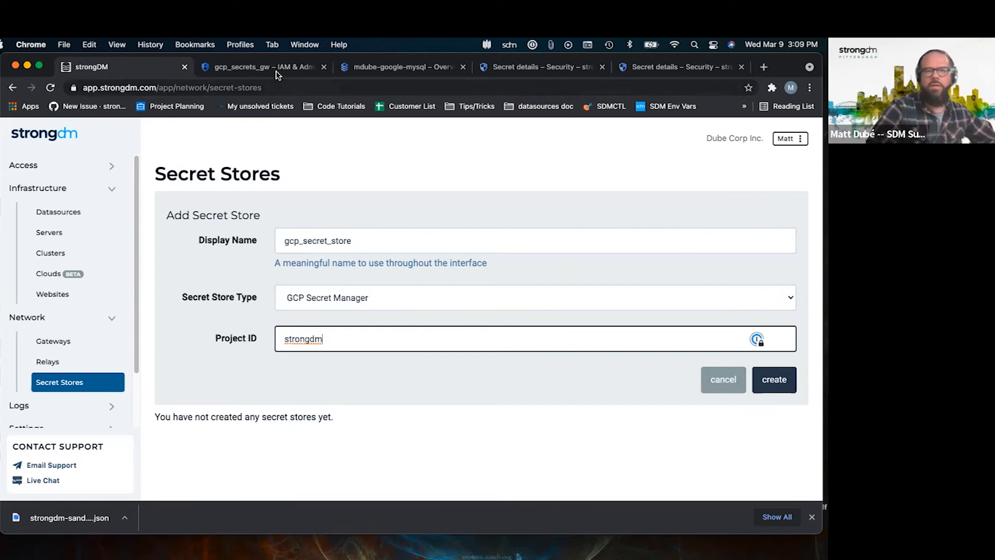
{"action": "left_click", "coordinate": [260, 67]}
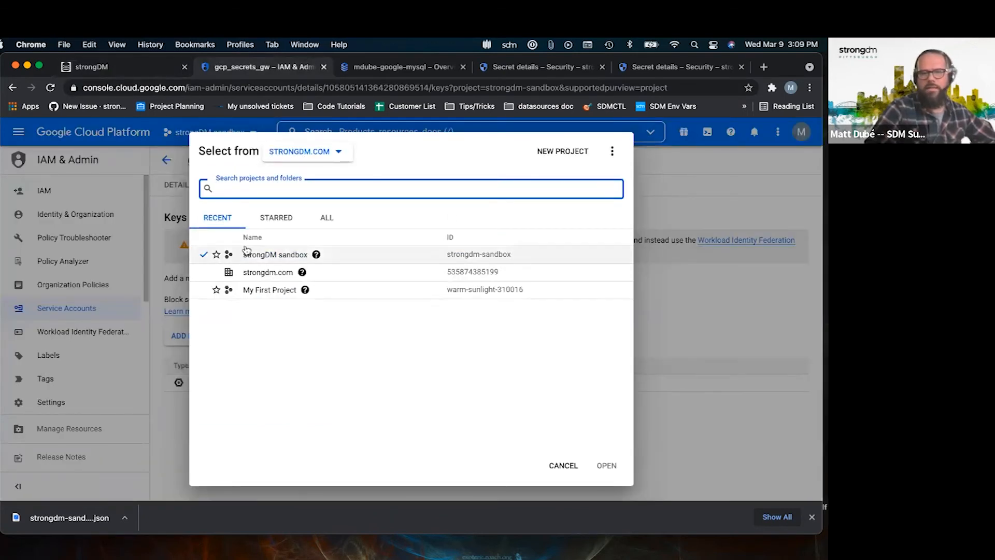
{"action": "mouse_move", "coordinate": [202, 81]}
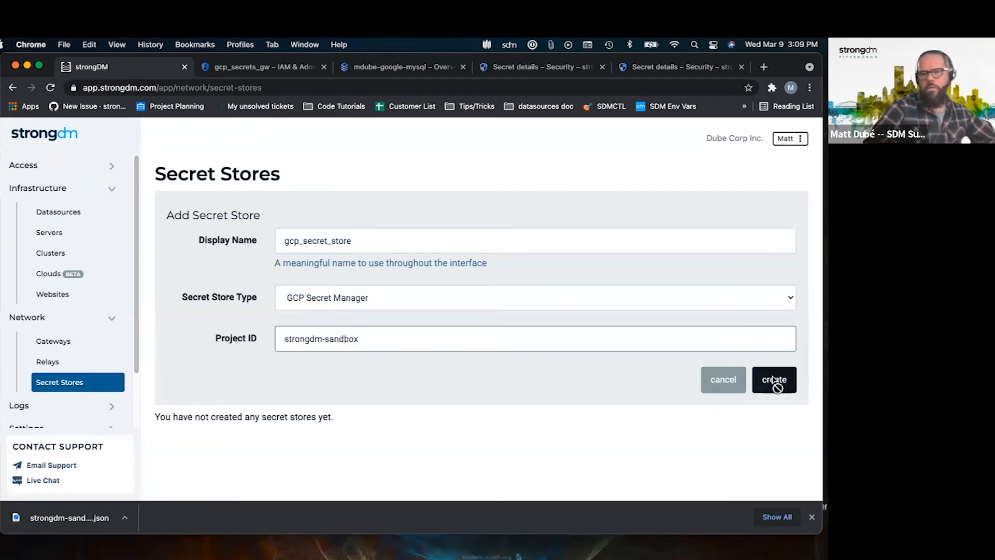
{"action": "left_click", "coordinate": [774, 380]}
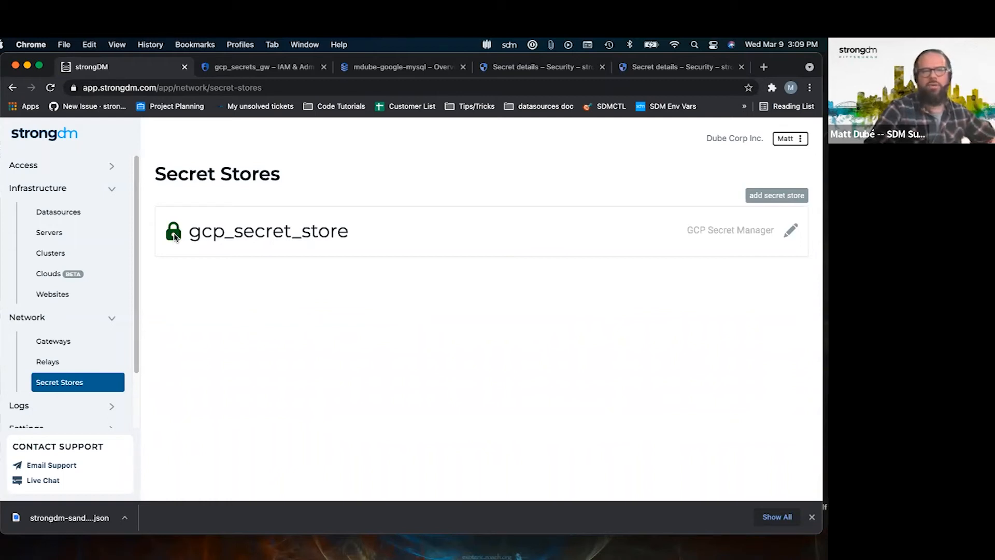
{"action": "mouse_move", "coordinate": [404, 67]}
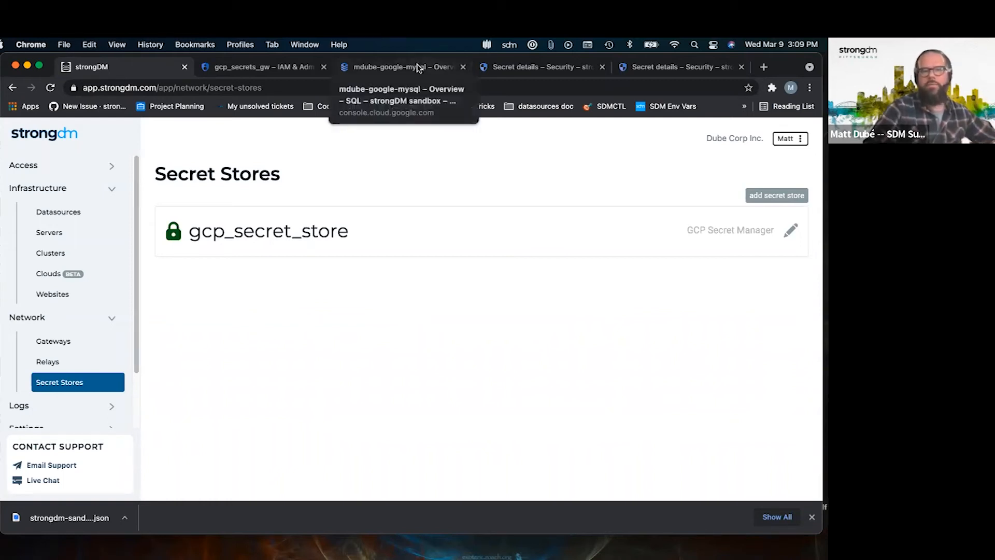
Inspect the mdube-mysql-username secret's details, then switch to strongDM's Datasources page.
{"action": "left_click", "coordinate": [540, 67]}
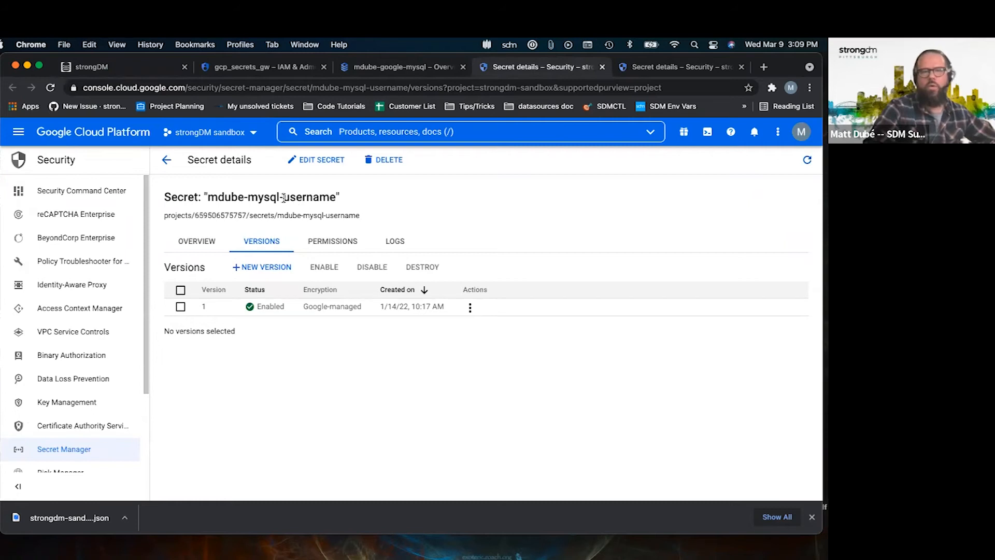
{"action": "double_click", "coordinate": [310, 197]}
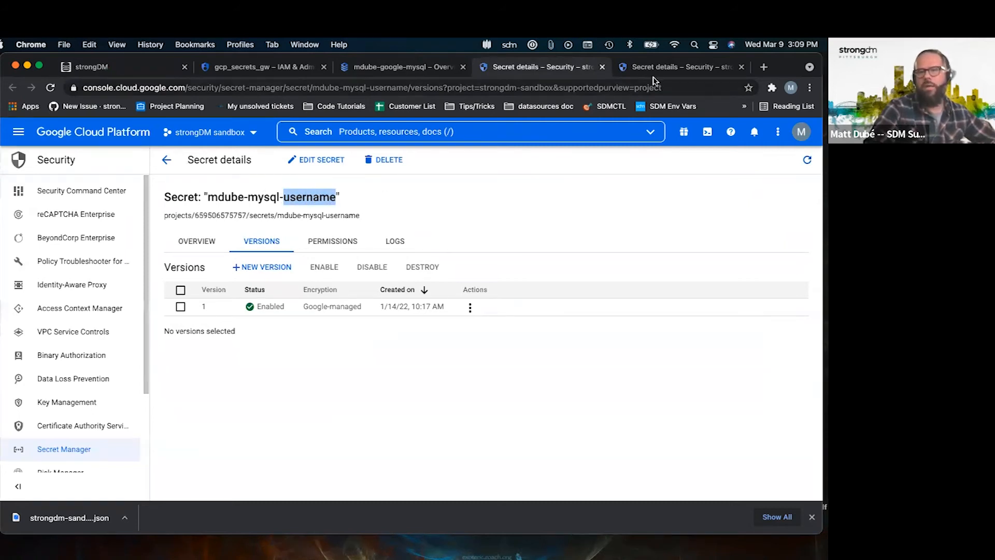
{"action": "left_click", "coordinate": [680, 67]}
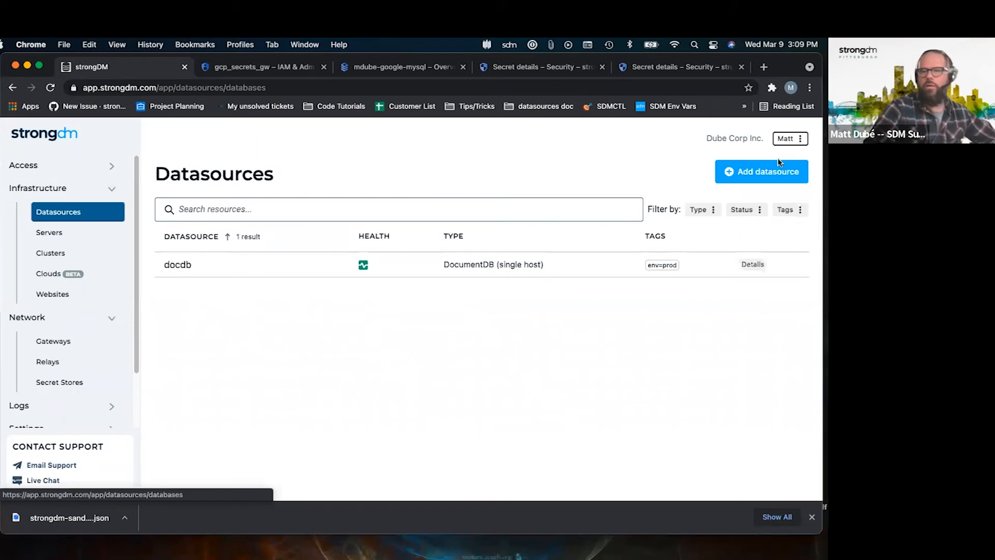
Start a new datasource named gcp_mysql with MySQL as its type.
{"action": "left_click", "coordinate": [761, 172]}
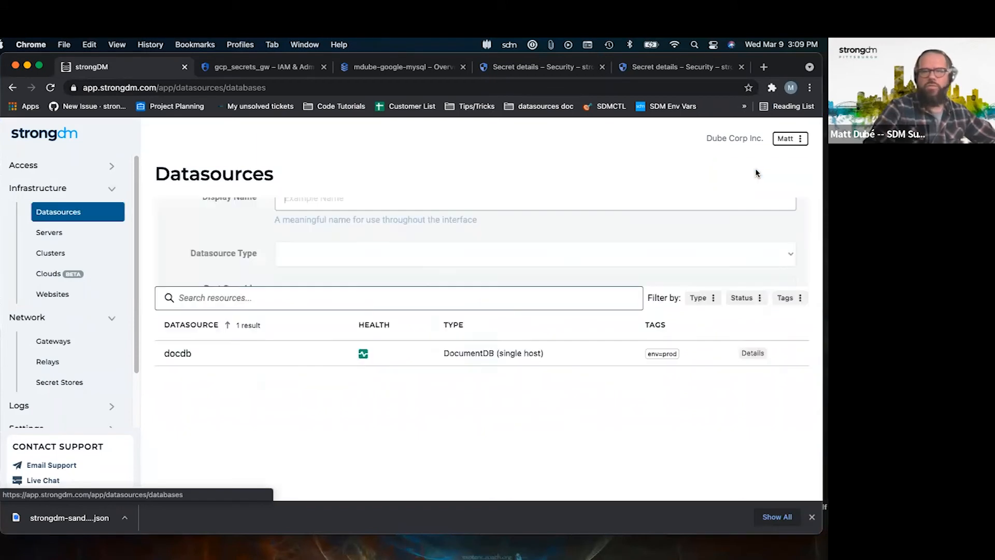
{"action": "type", "text": "g"}
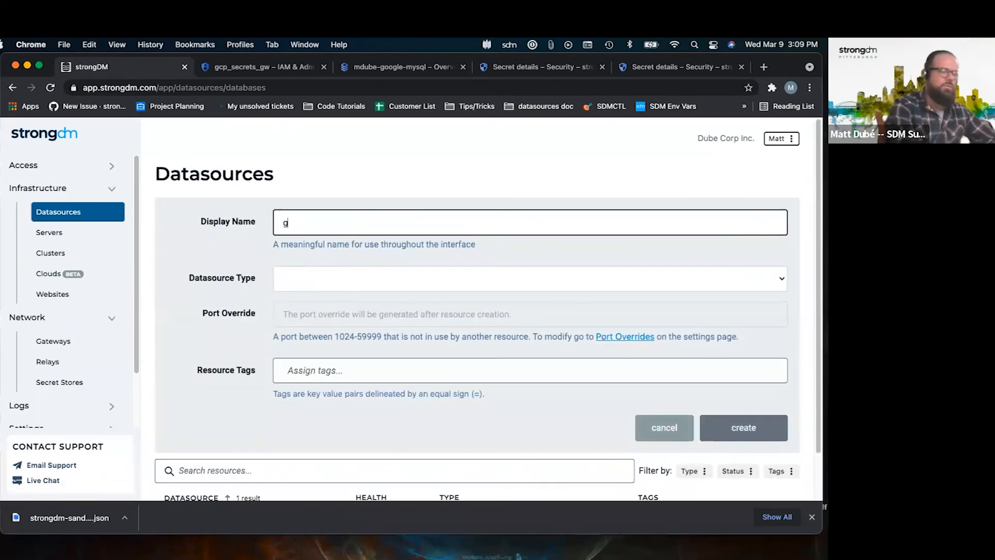
{"action": "type", "text": "cp_"}
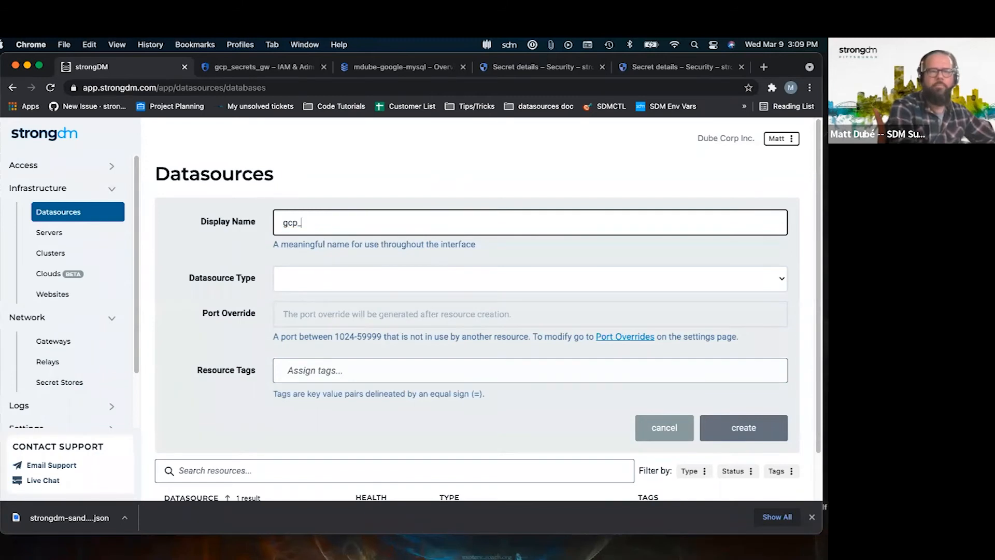
{"action": "type", "text": "mysql"}
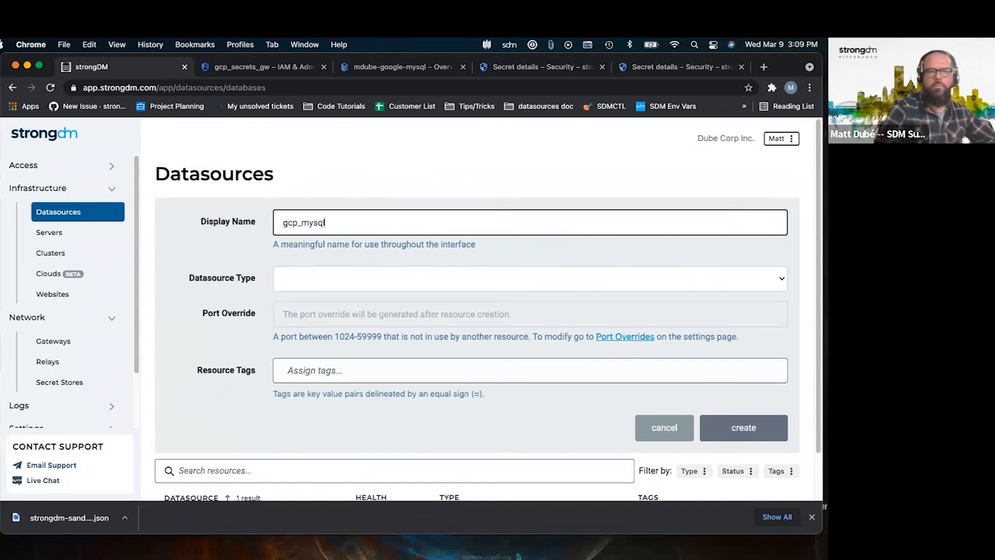
{"action": "left_click", "coordinate": [529, 278]}
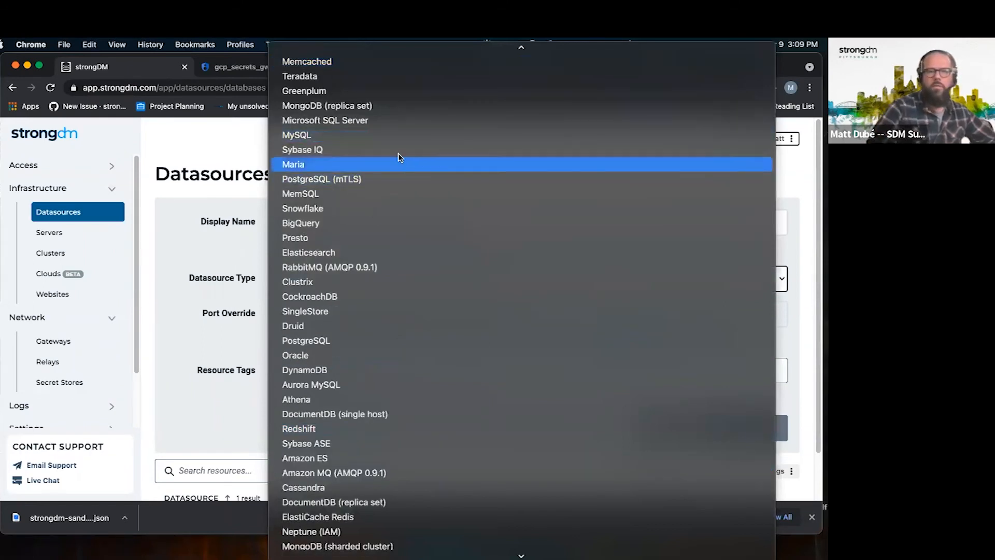
{"action": "left_click", "coordinate": [296, 135]}
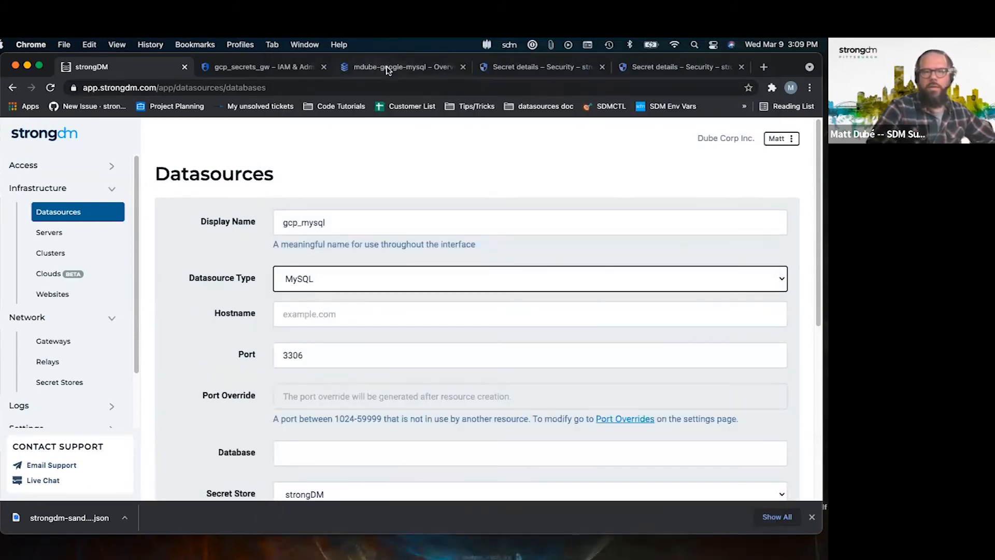
Enter host 34.121.76.74 and database mysql, and select gcp_secret_store as secret store.
{"action": "left_click", "coordinate": [402, 67]}
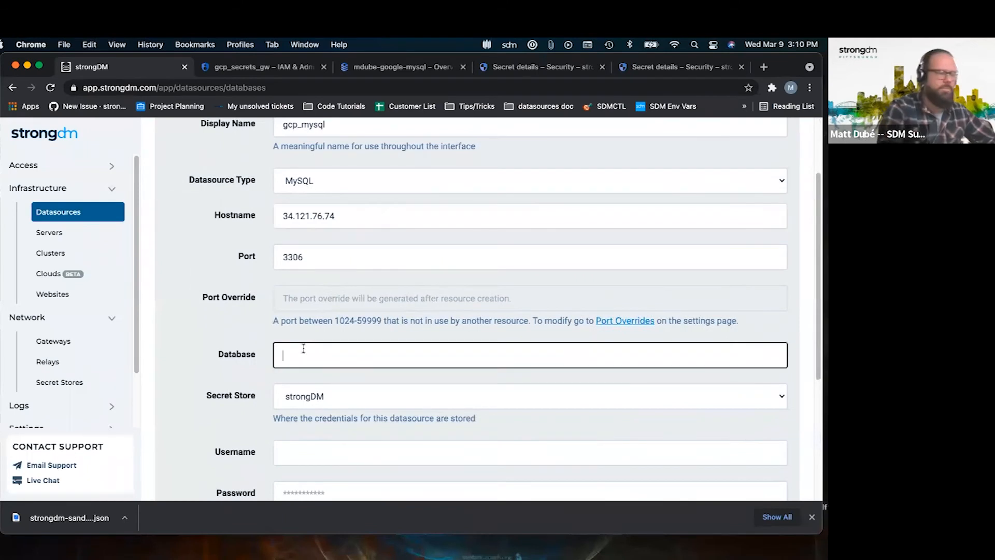
{"action": "type", "text": "mysql"}
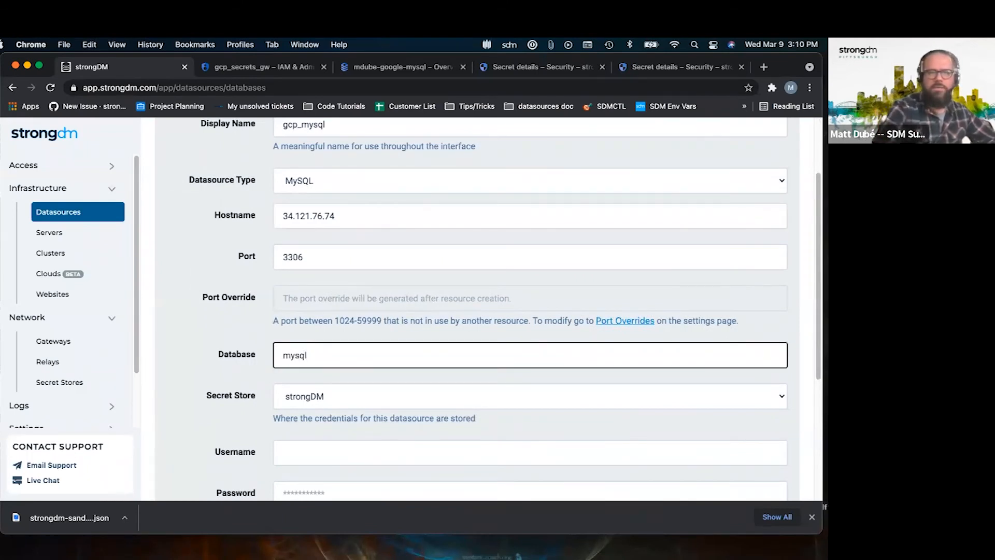
{"action": "scroll", "scroll_direction": "down", "scroll_amount": 3}
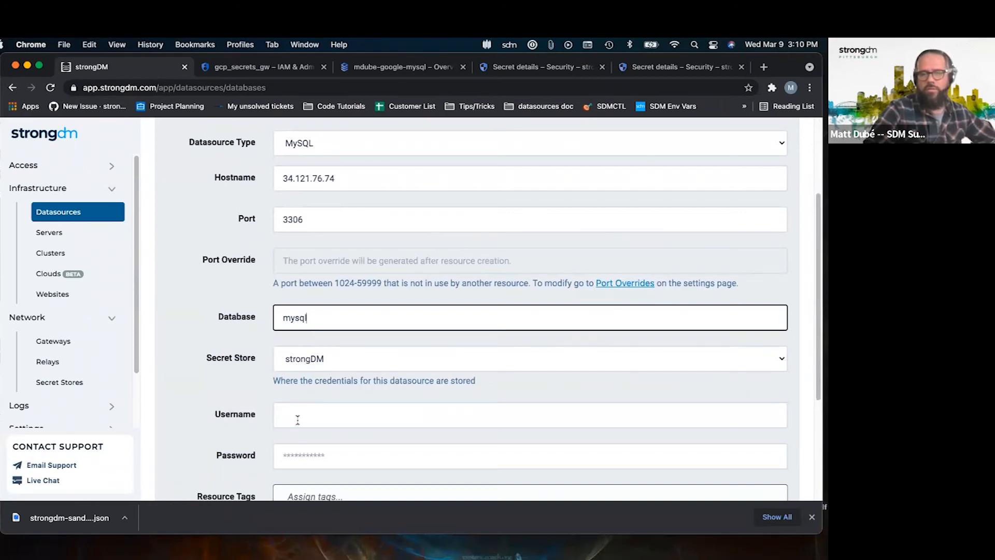
{"action": "left_click", "coordinate": [529, 358]}
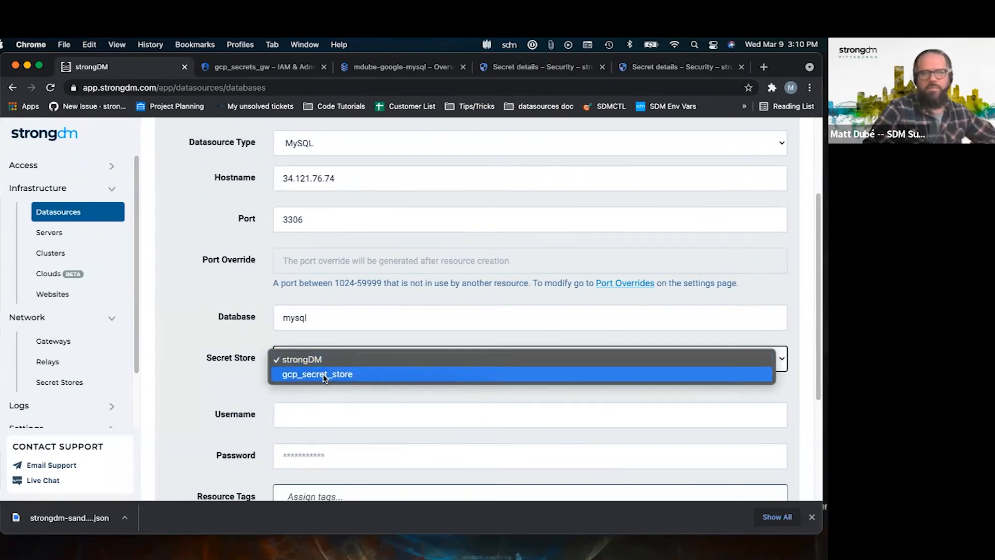
{"action": "left_click", "coordinate": [317, 373]}
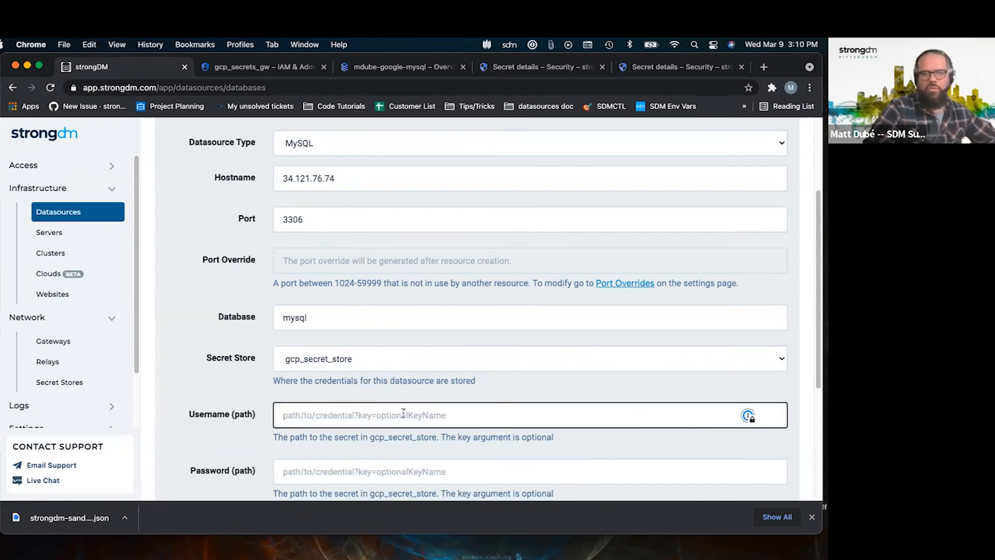
Fill the datasource's Username (path) with the mdube-mysql-username secret name from Secret Manager.
{"action": "scroll", "scroll_direction": "down", "scroll_amount": 3}
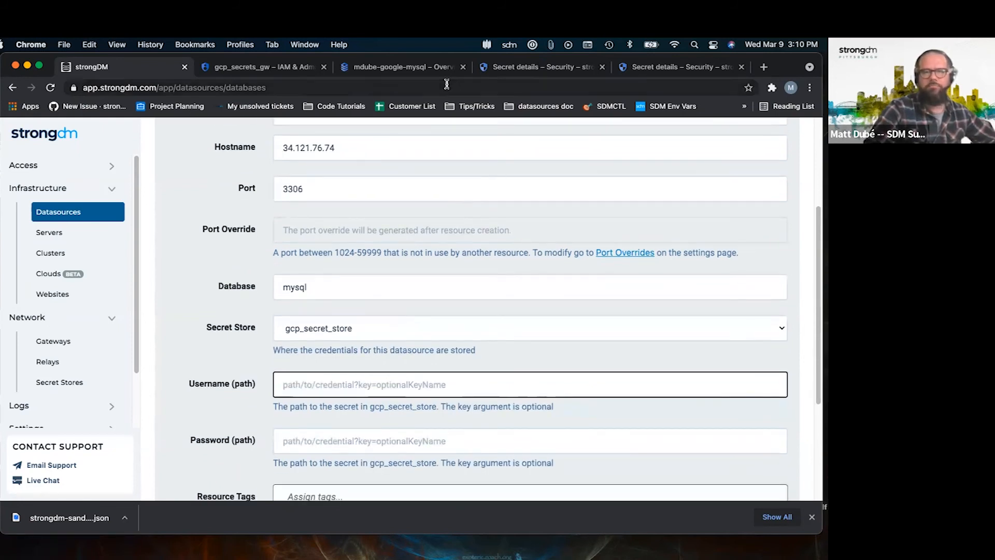
{"action": "mouse_move", "coordinate": [543, 67]}
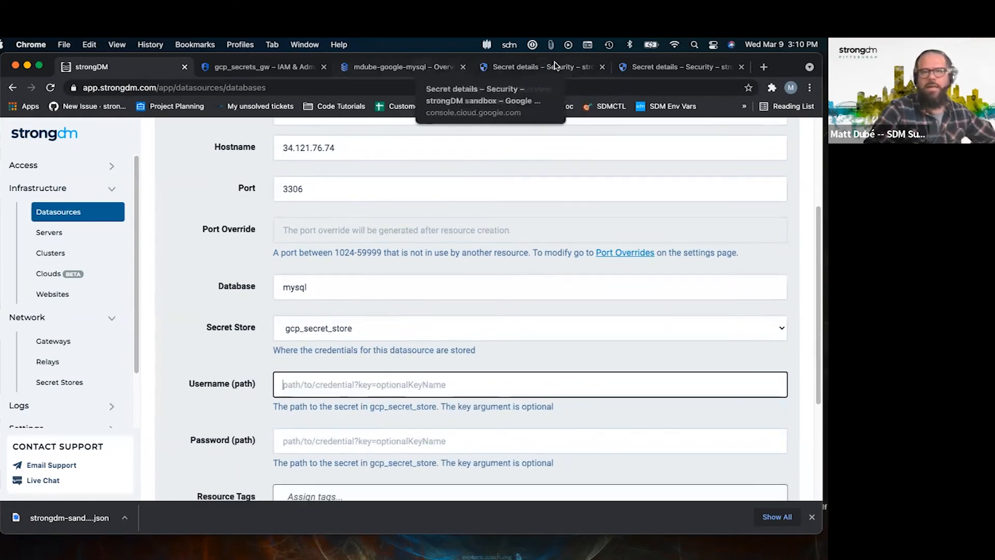
{"action": "left_click", "coordinate": [539, 66]}
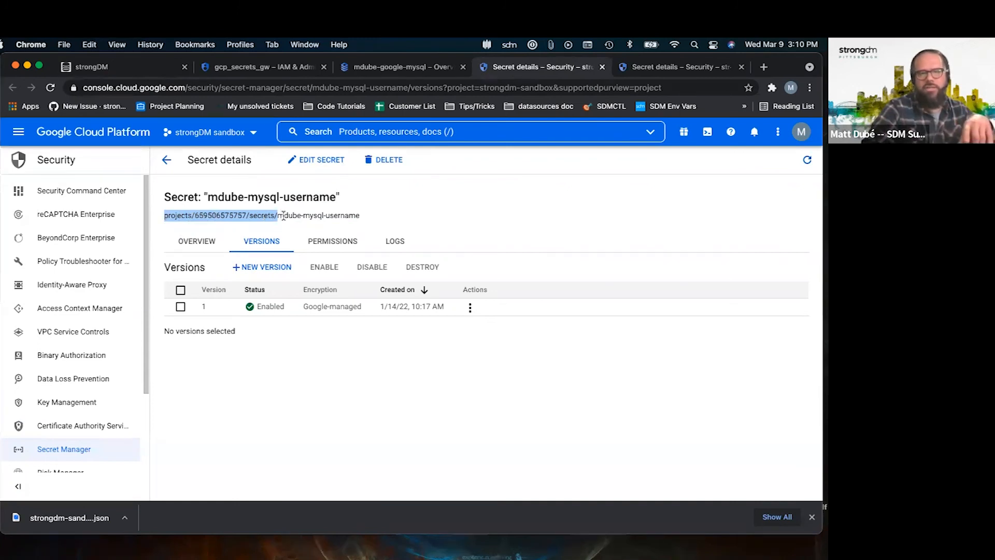
{"action": "double_click", "coordinate": [317, 215]}
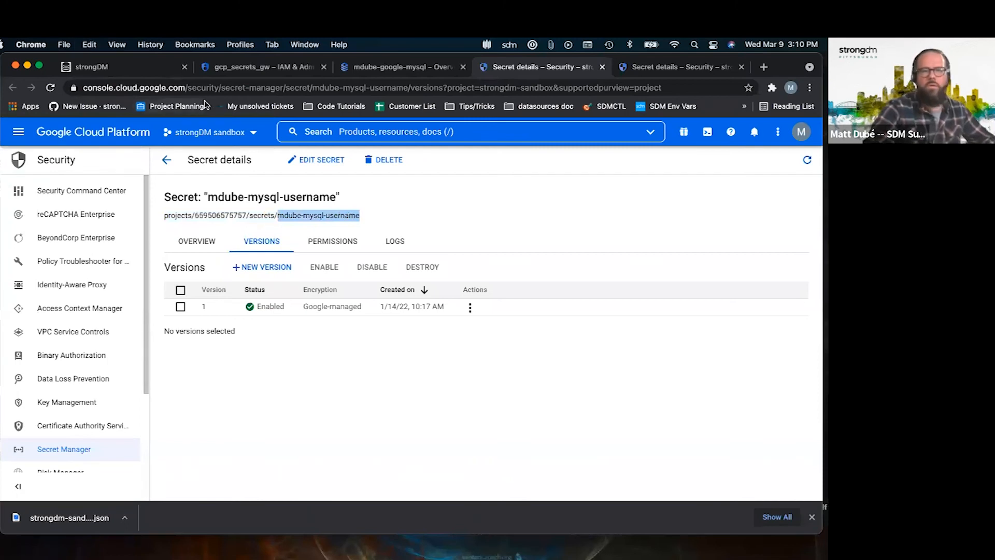
{"action": "left_click", "coordinate": [89, 67]}
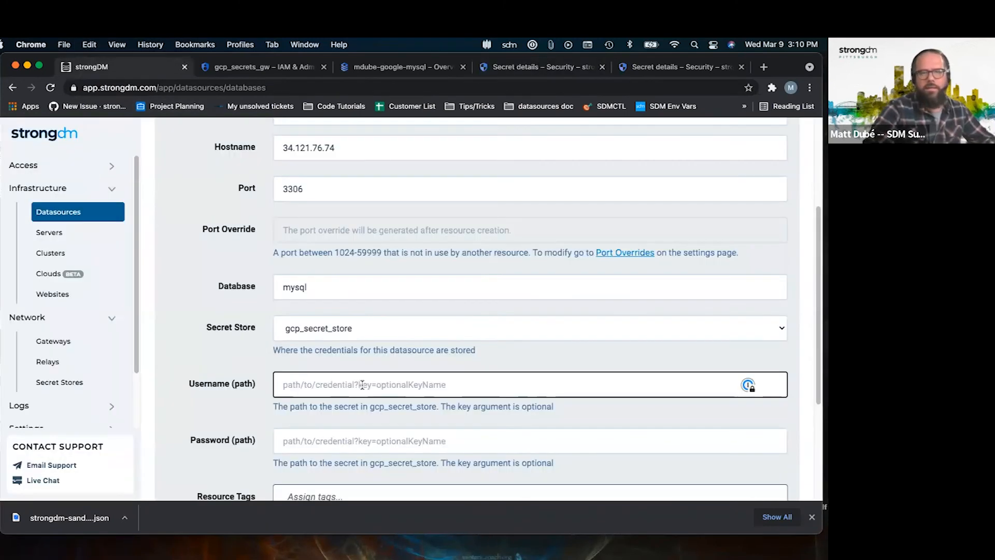
{"action": "type", "text": "mdube-mysql-username"}
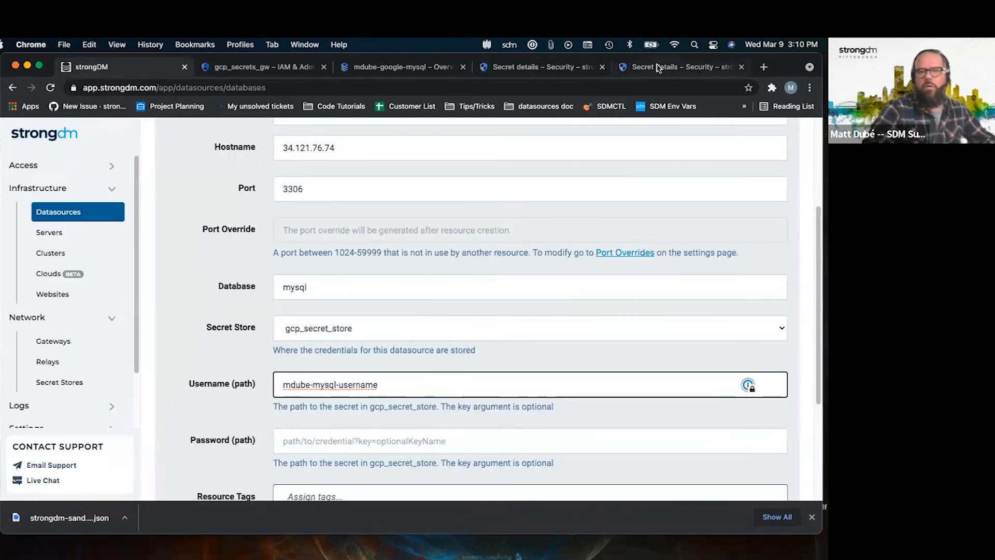
Fill the Password (path) with the mdube-mysql-password secret name from its details tab.
{"action": "left_click", "coordinate": [679, 66]}
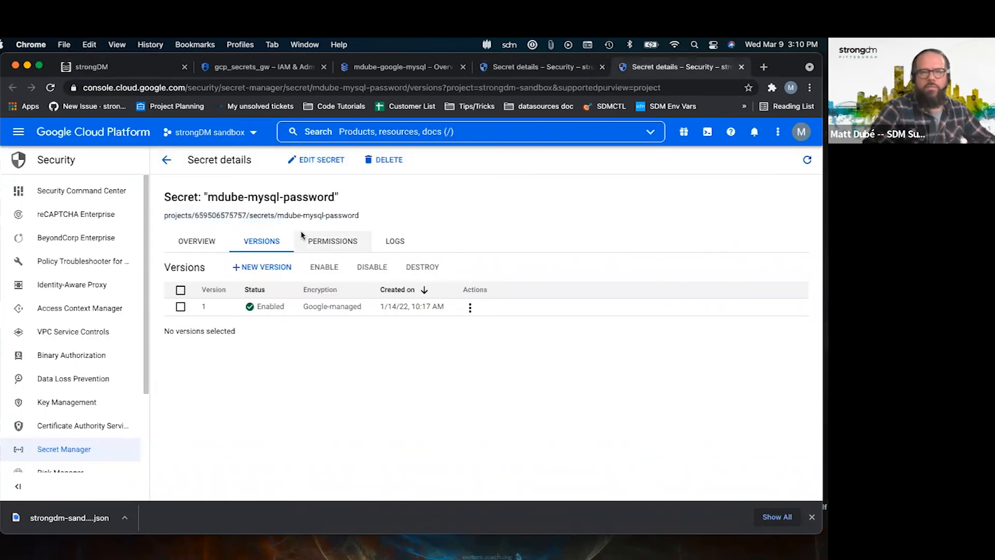
{"action": "double_click", "coordinate": [317, 215]}
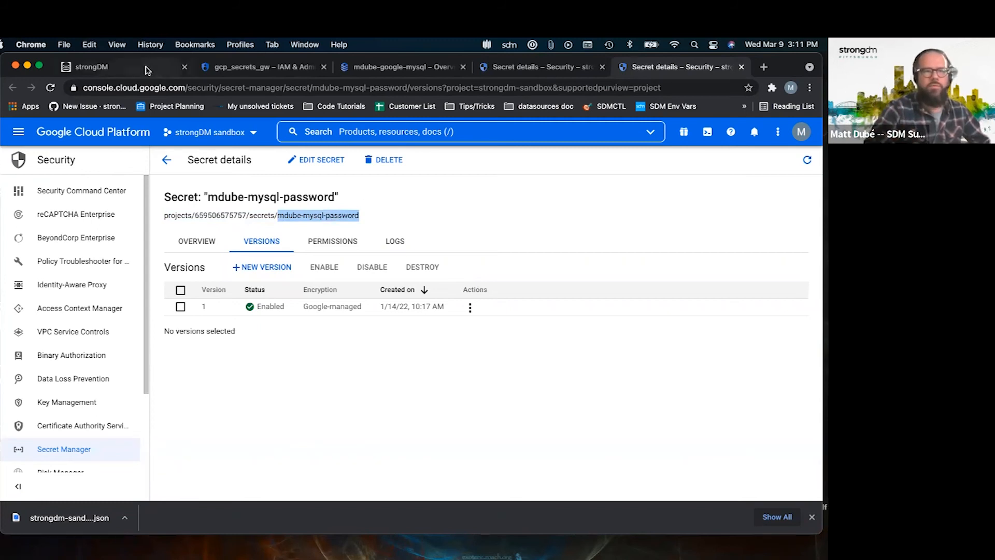
{"action": "left_click", "coordinate": [88, 67]}
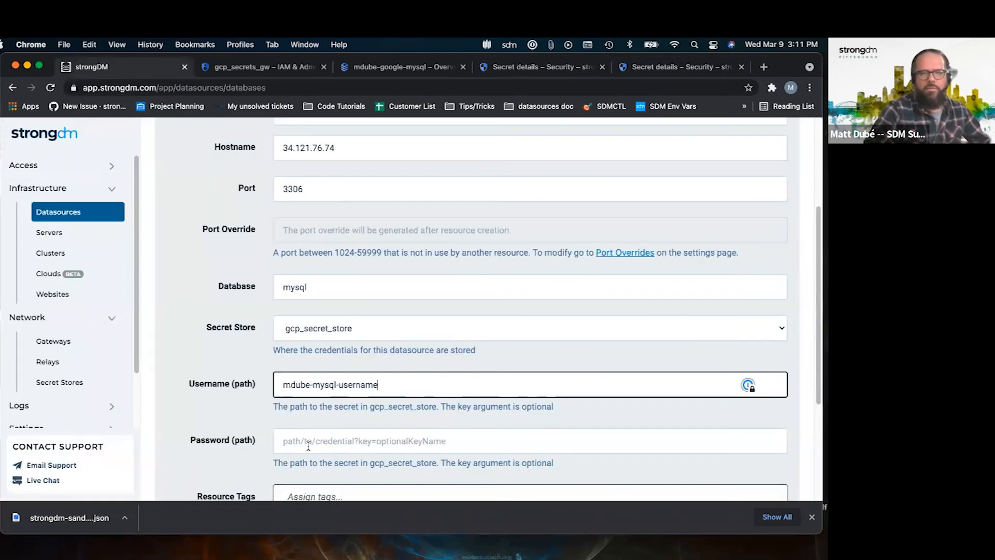
{"action": "type", "text": "mdube-mysql-password"}
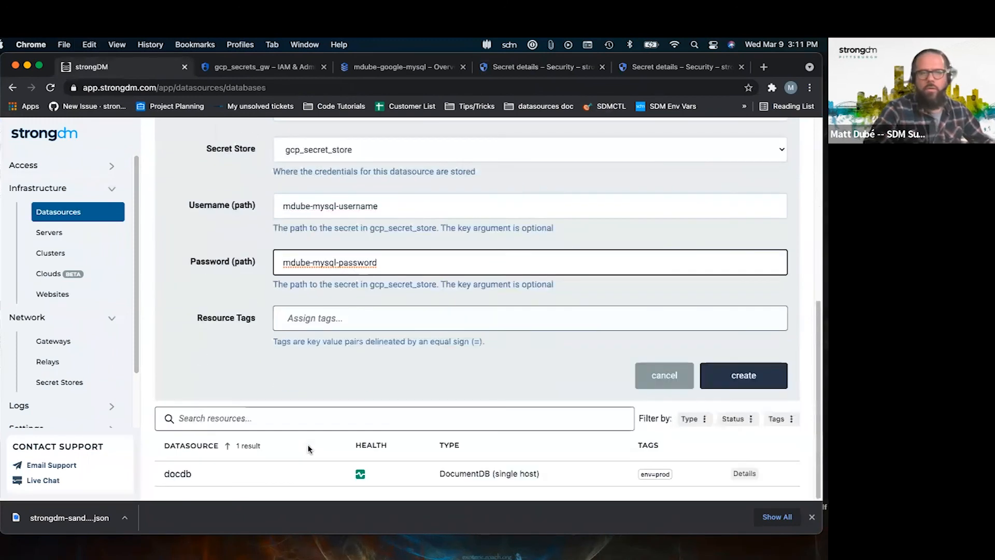
Create gcp_mysql, run its Diagnostics connection check, and expand the sidebar's Access section.
{"action": "left_click", "coordinate": [743, 375]}
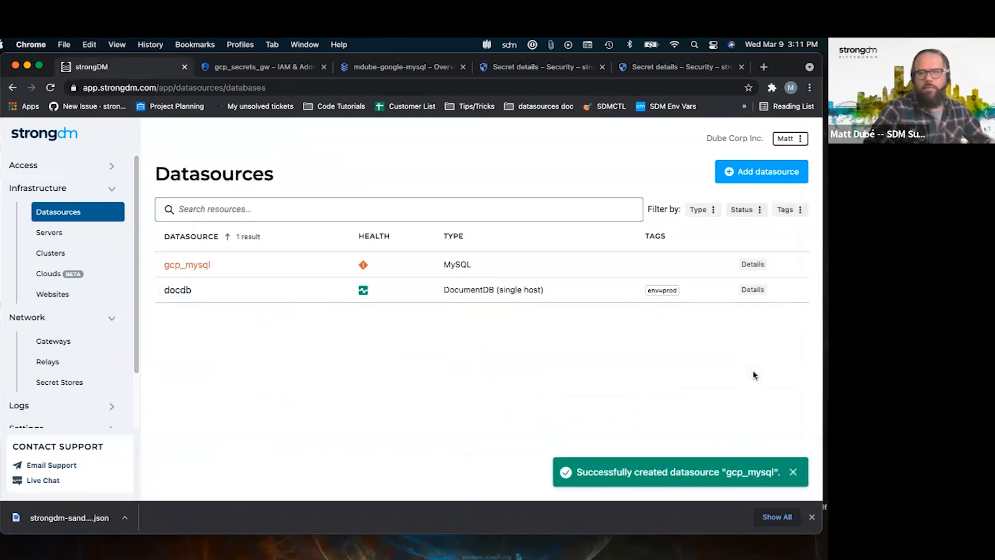
{"action": "left_click", "coordinate": [186, 265]}
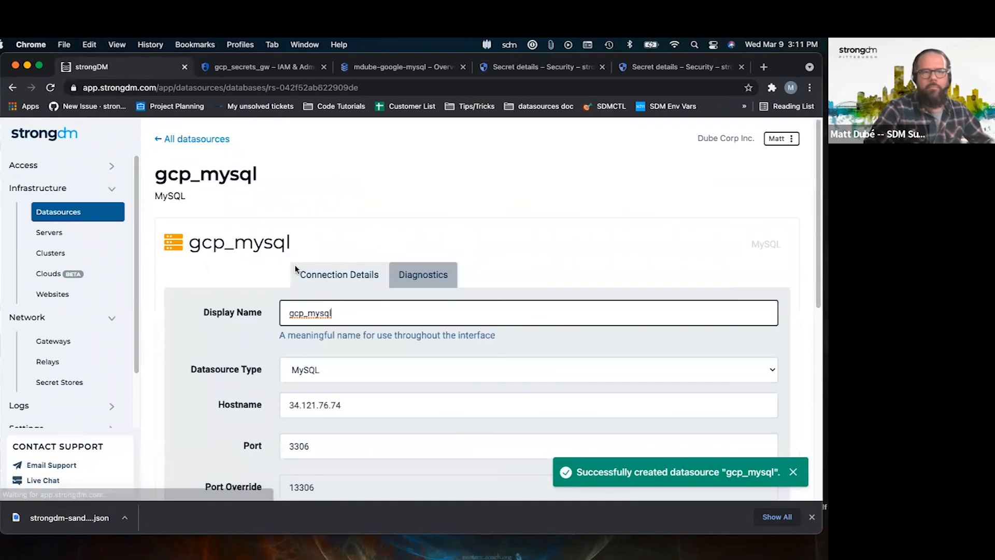
{"action": "left_click", "coordinate": [423, 275]}
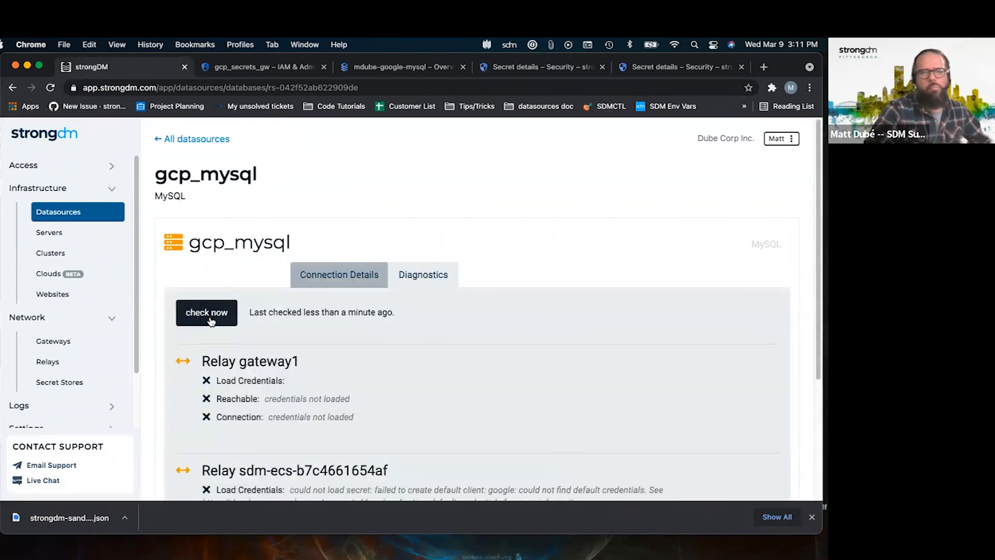
{"action": "left_click", "coordinate": [207, 313]}
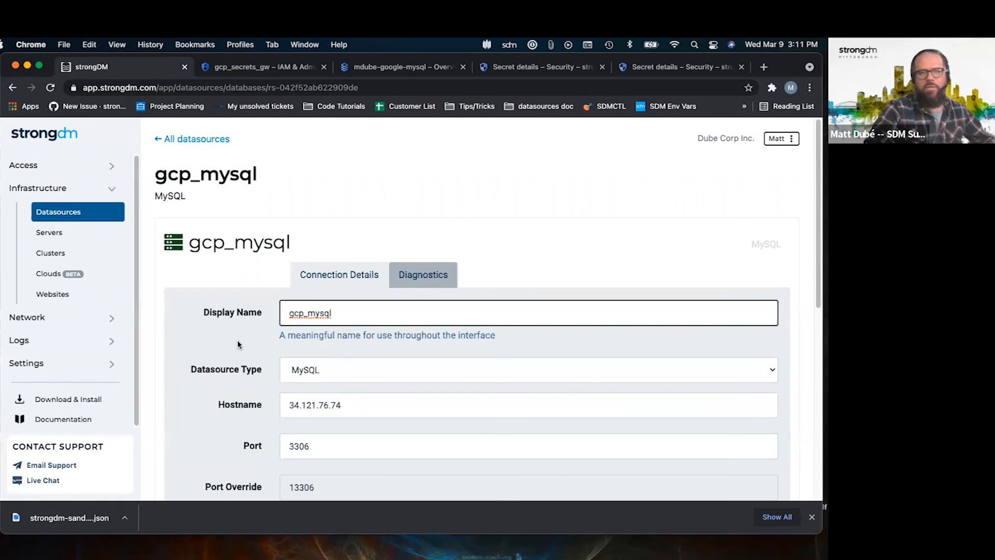
{"action": "scroll", "scroll_direction": "down", "scroll_amount": 3}
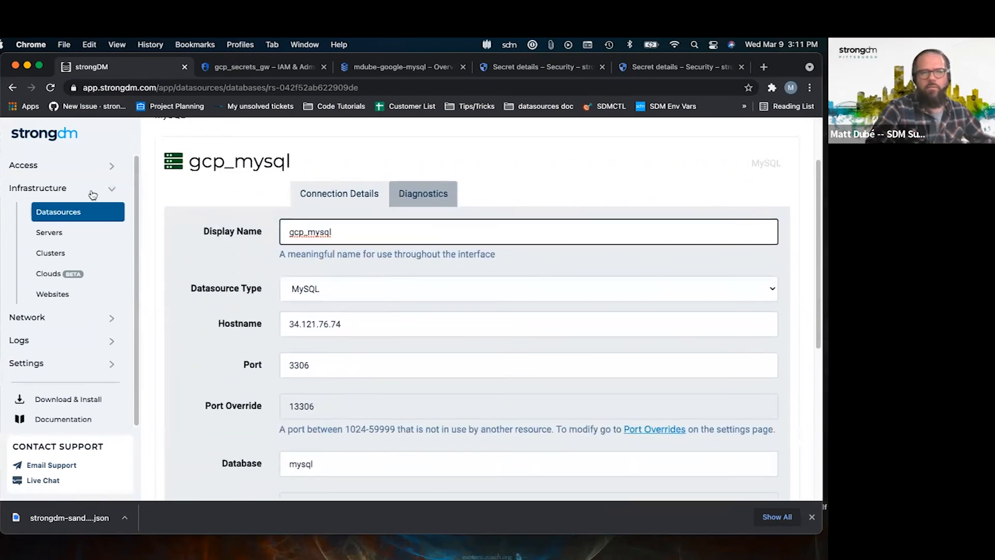
{"action": "left_click", "coordinate": [23, 165]}
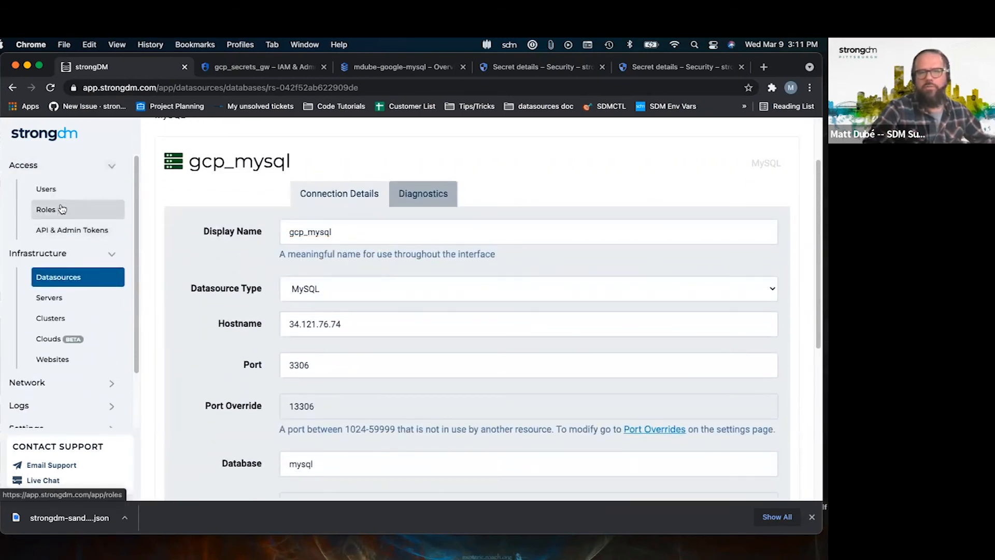